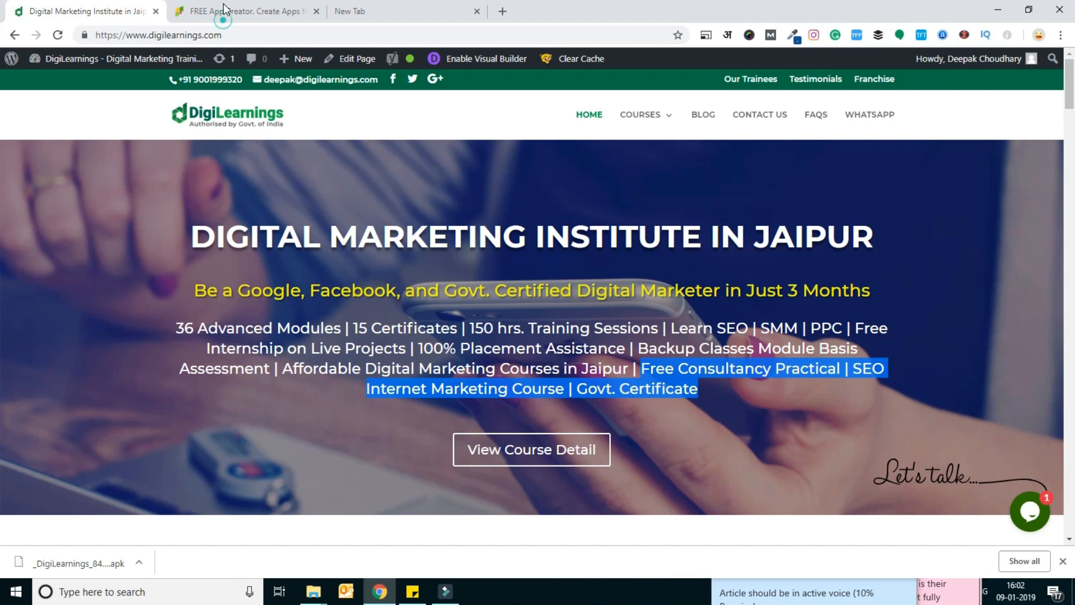
Check the DigiLearnings website address and return to the AppsGeyser home page.
{"action": "left_click", "coordinate": [243, 11]}
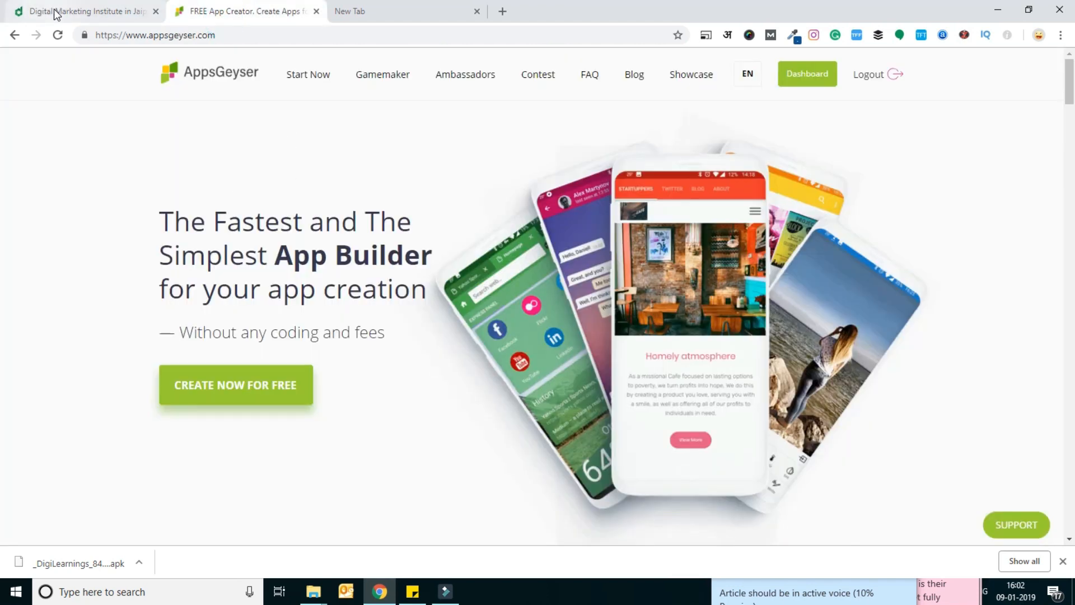
{"action": "left_click", "coordinate": [81, 12]}
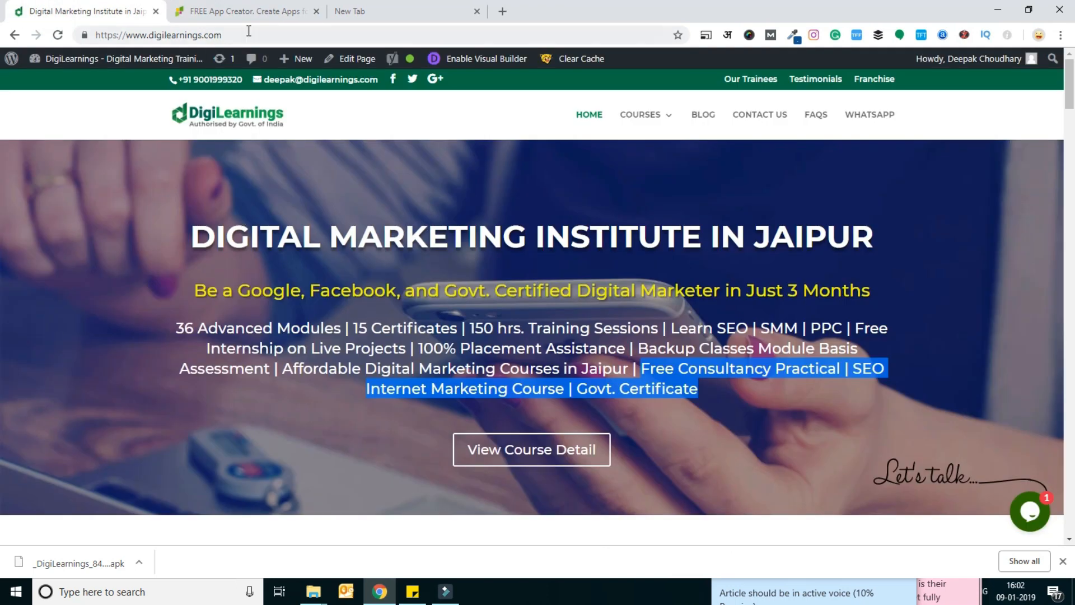
{"action": "left_click", "coordinate": [158, 35]}
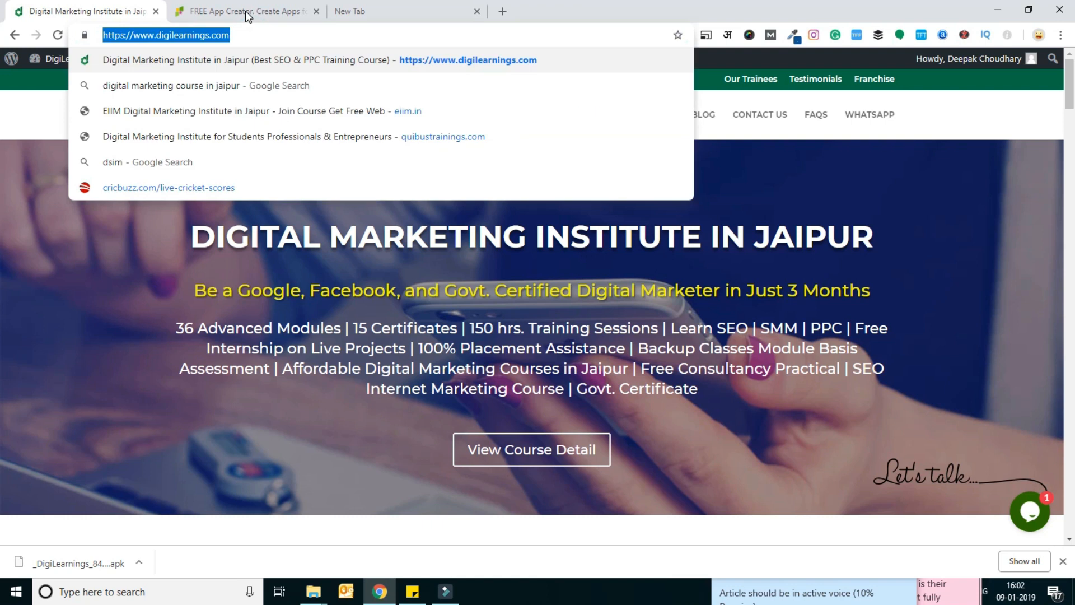
{"action": "left_click", "coordinate": [243, 11]}
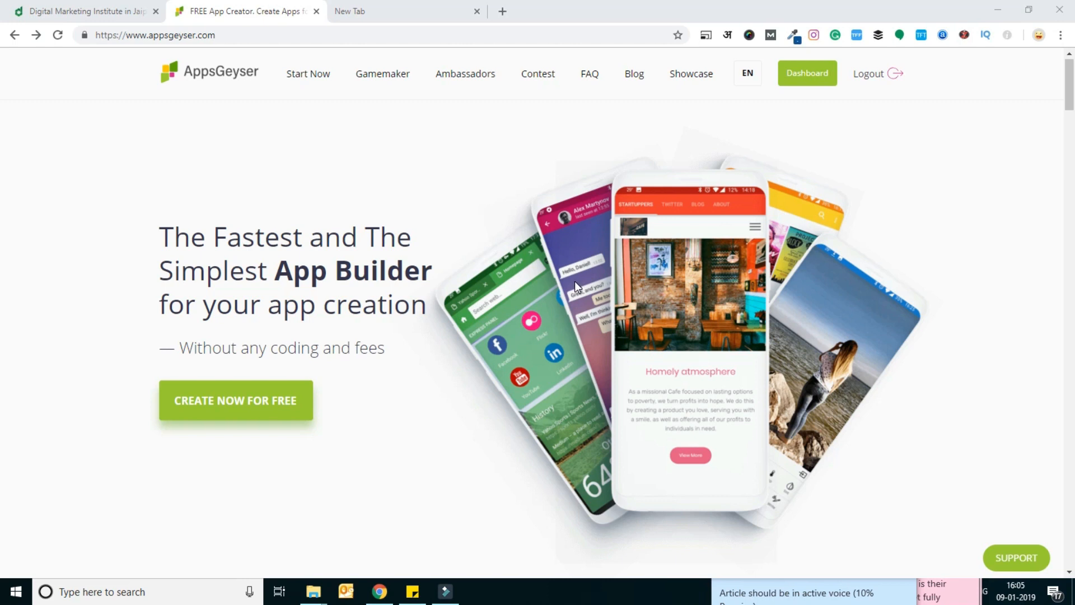
{"action": "mouse_move", "coordinate": [808, 73]}
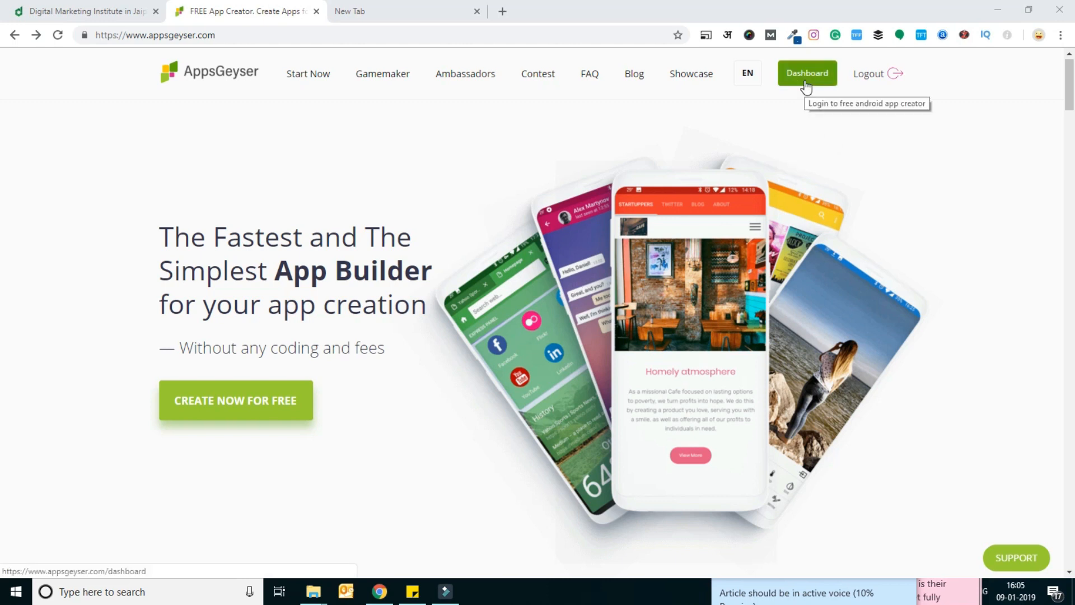
From the empty AppsGeyser dashboard, start creating a first app via CREATE NOW.
{"action": "left_click", "coordinate": [806, 74]}
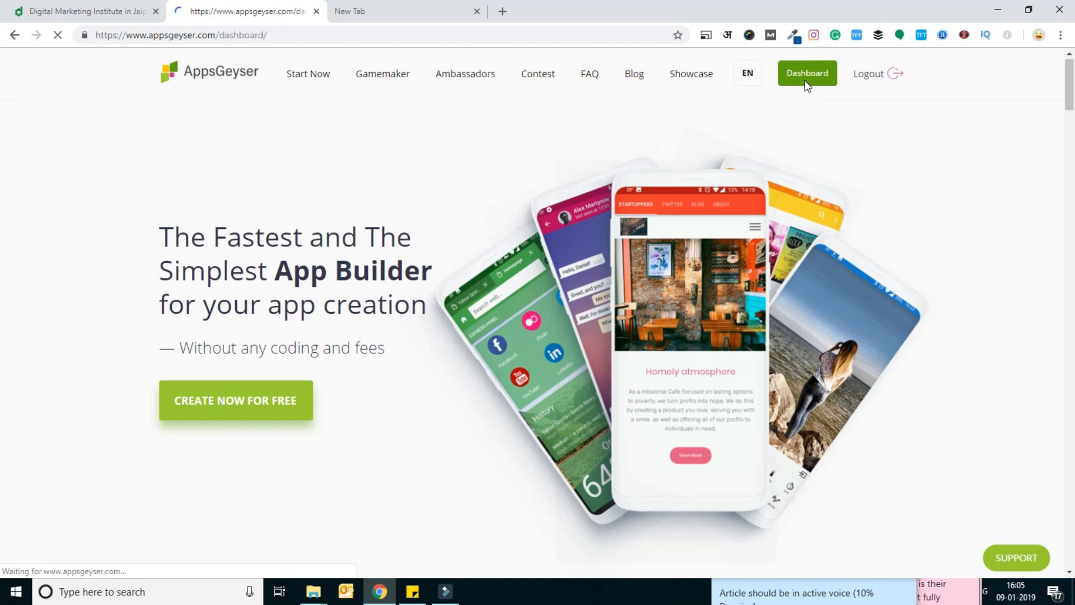
{"action": "left_click", "coordinate": [81, 12]}
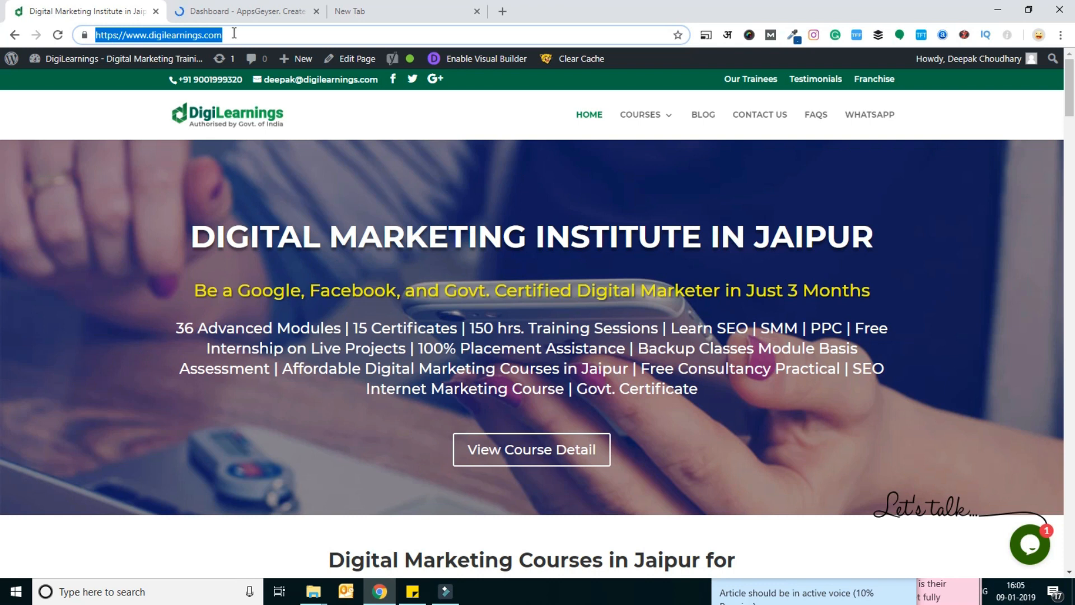
{"action": "left_click", "coordinate": [246, 11]}
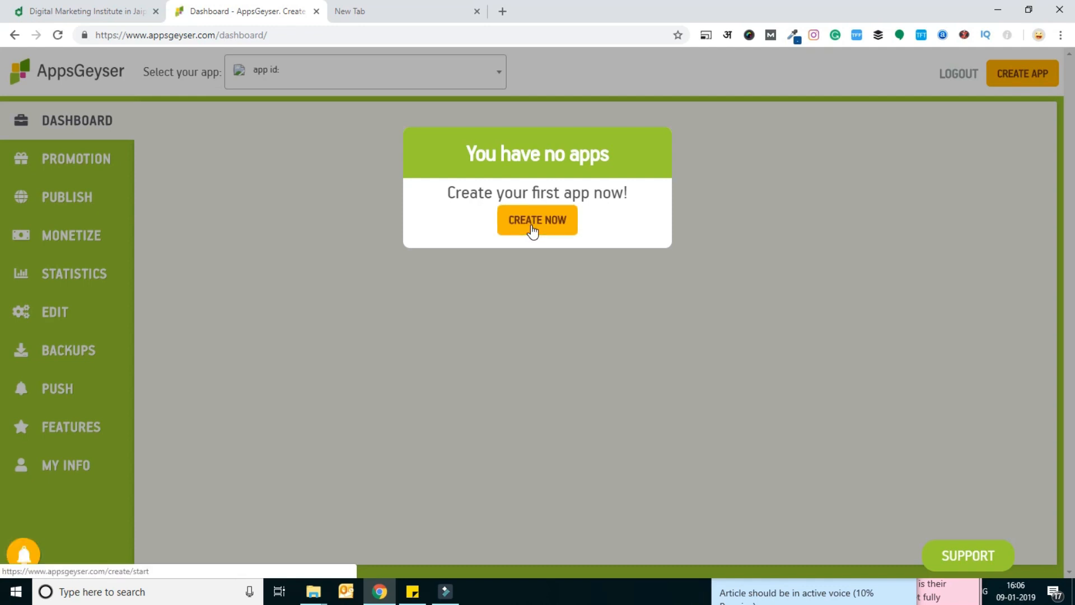
{"action": "left_click", "coordinate": [537, 221]}
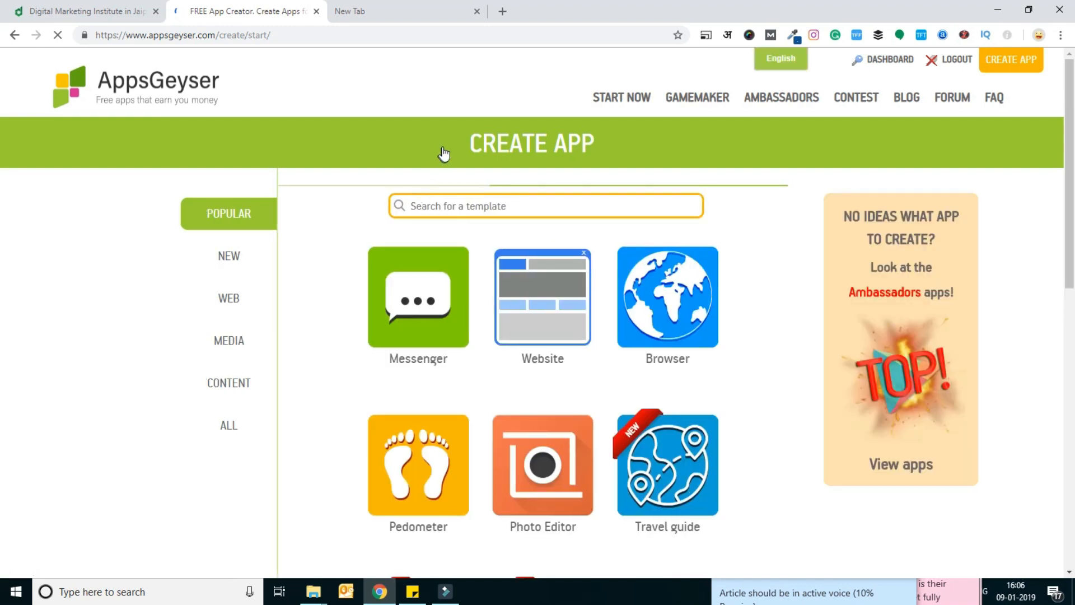
{"action": "mouse_move", "coordinate": [438, 301]}
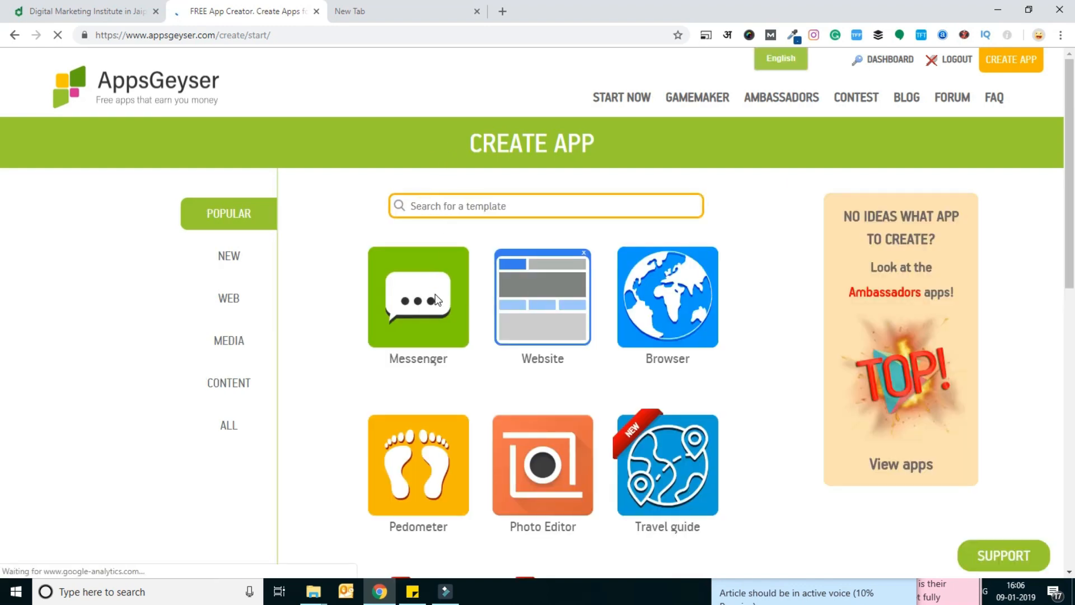
Pick the Website (URL app maker) template from the Popular templates.
{"action": "scroll", "scroll_direction": "down", "scroll_amount": 3}
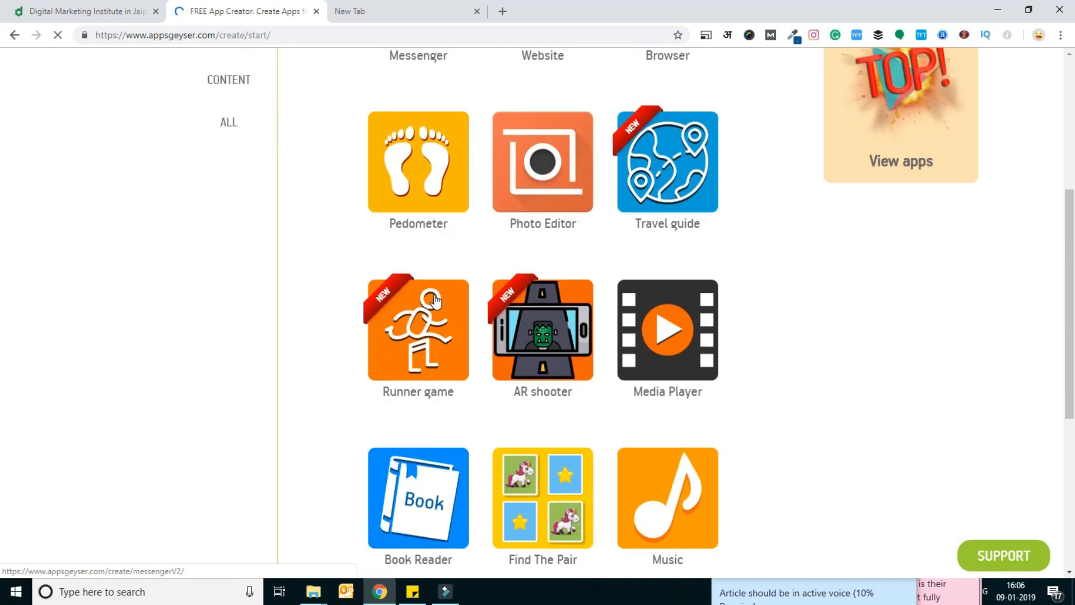
{"action": "scroll", "scroll_direction": "up", "scroll_amount": 3}
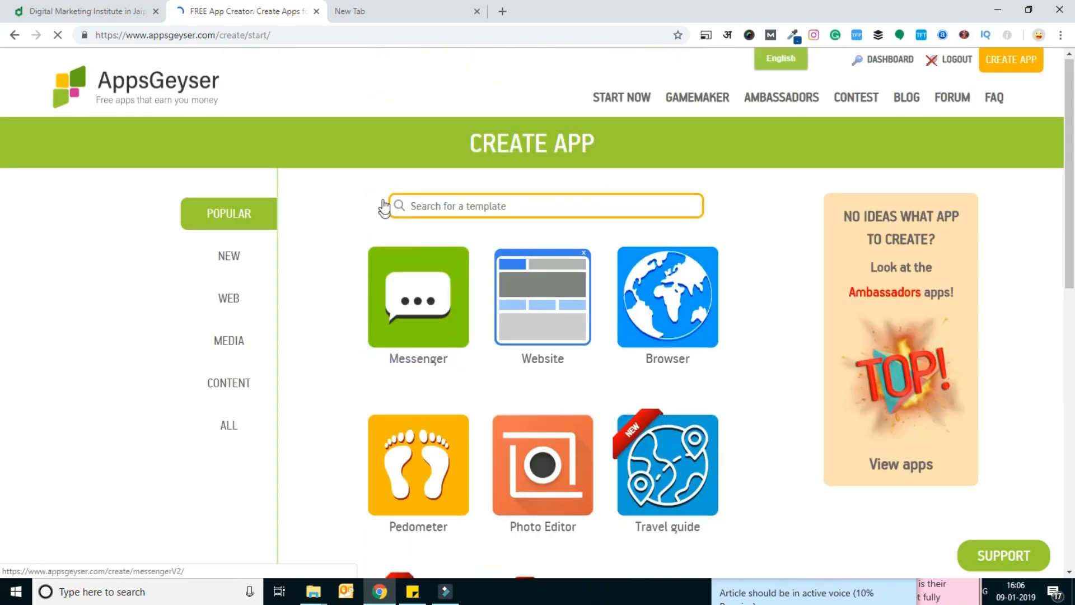
{"action": "mouse_move", "coordinate": [542, 316]}
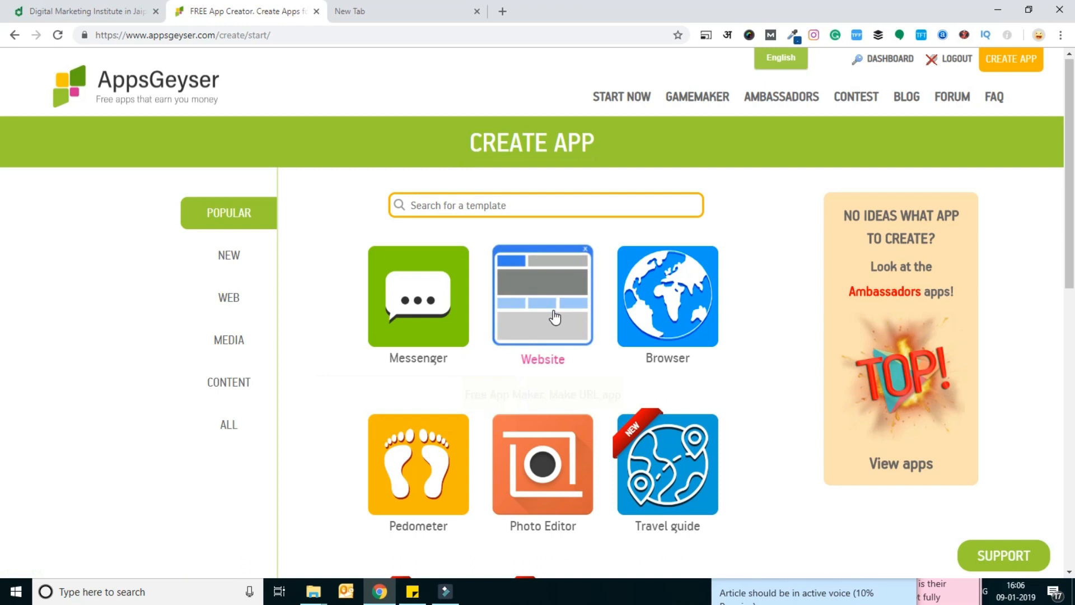
{"action": "mouse_move", "coordinate": [556, 316]}
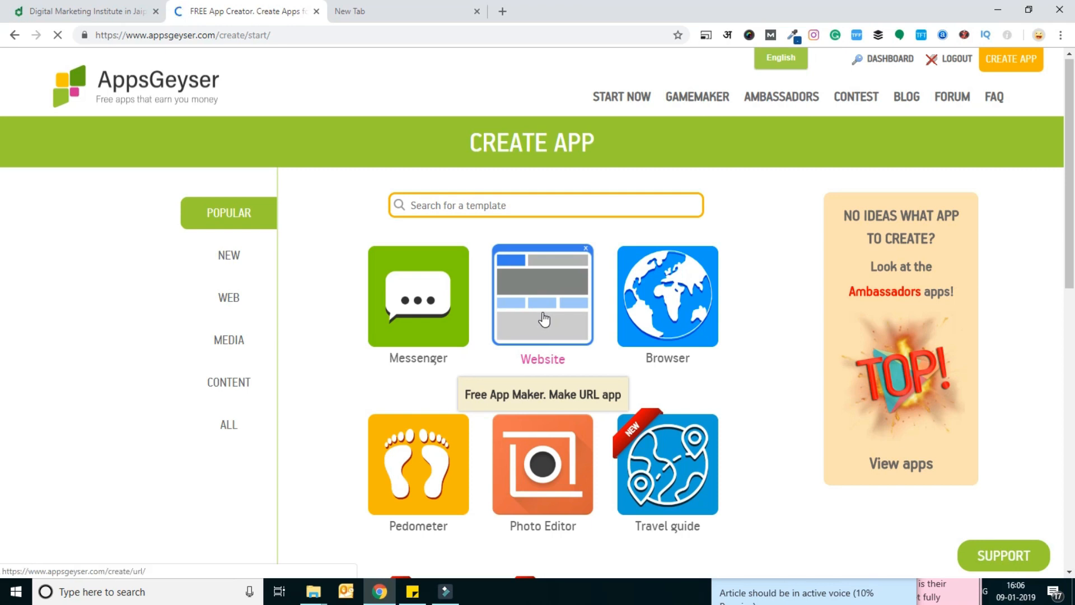
{"action": "left_click", "coordinate": [542, 296]}
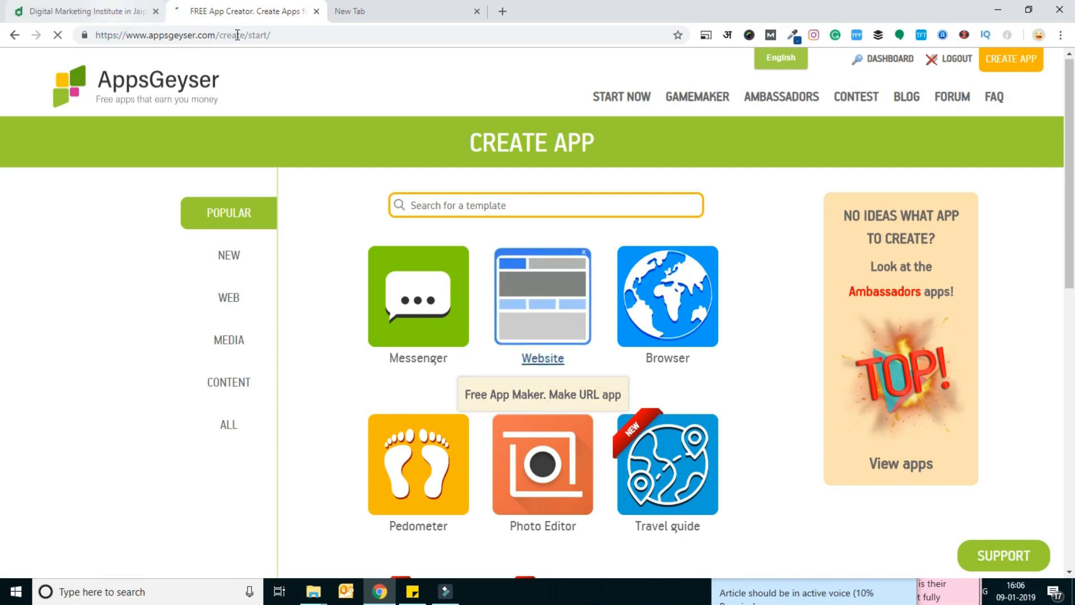
{"action": "left_click", "coordinate": [82, 11]}
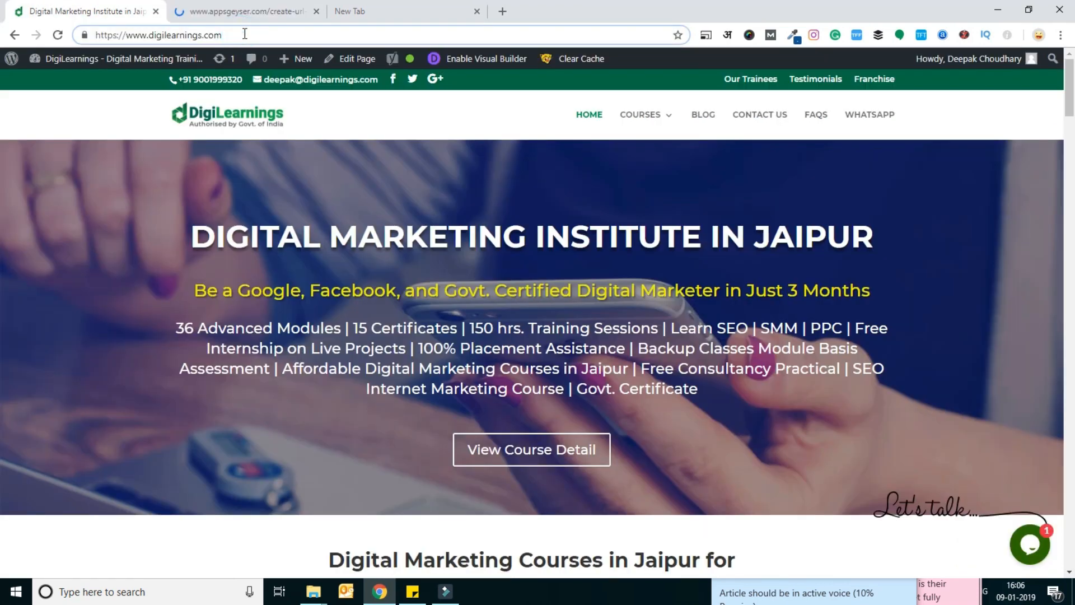
{"action": "left_click", "coordinate": [158, 34]}
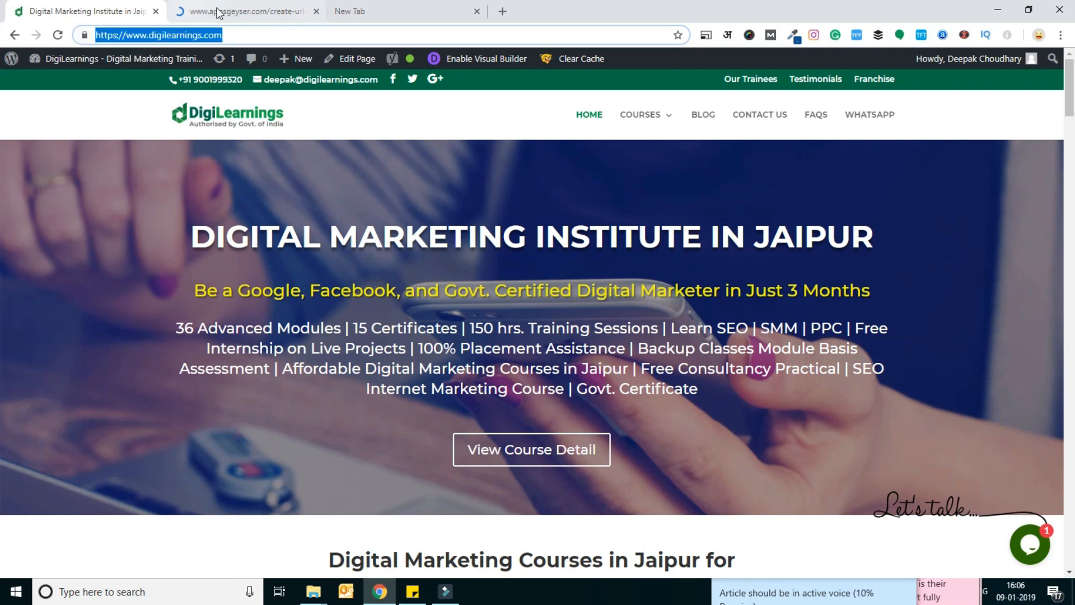
{"action": "left_click", "coordinate": [245, 11]}
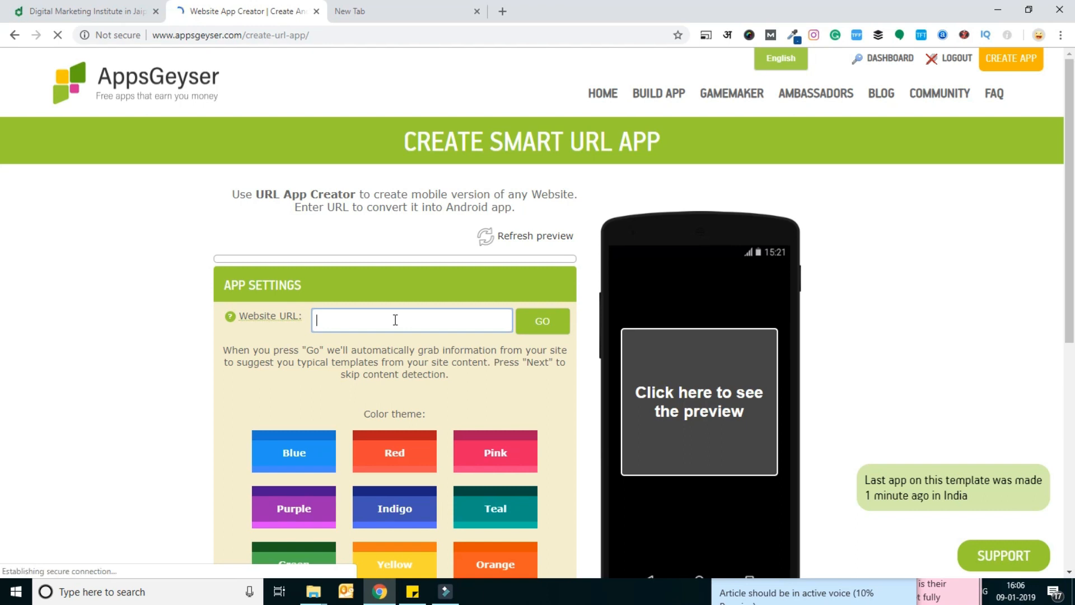
{"action": "type", "text": "https://www.digilearnings.com/"}
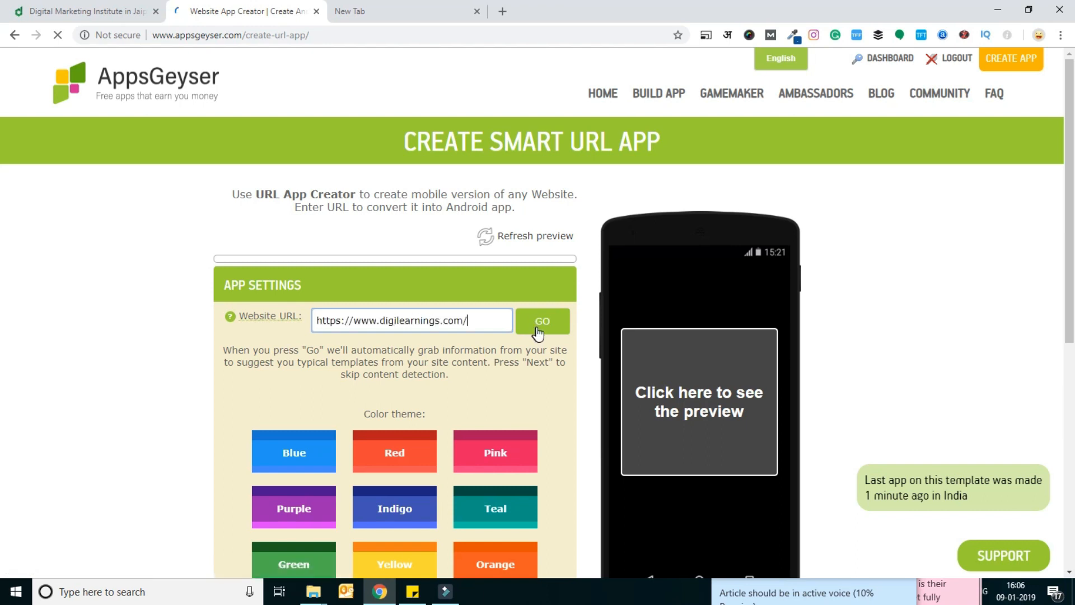
{"action": "left_click", "coordinate": [542, 322]}
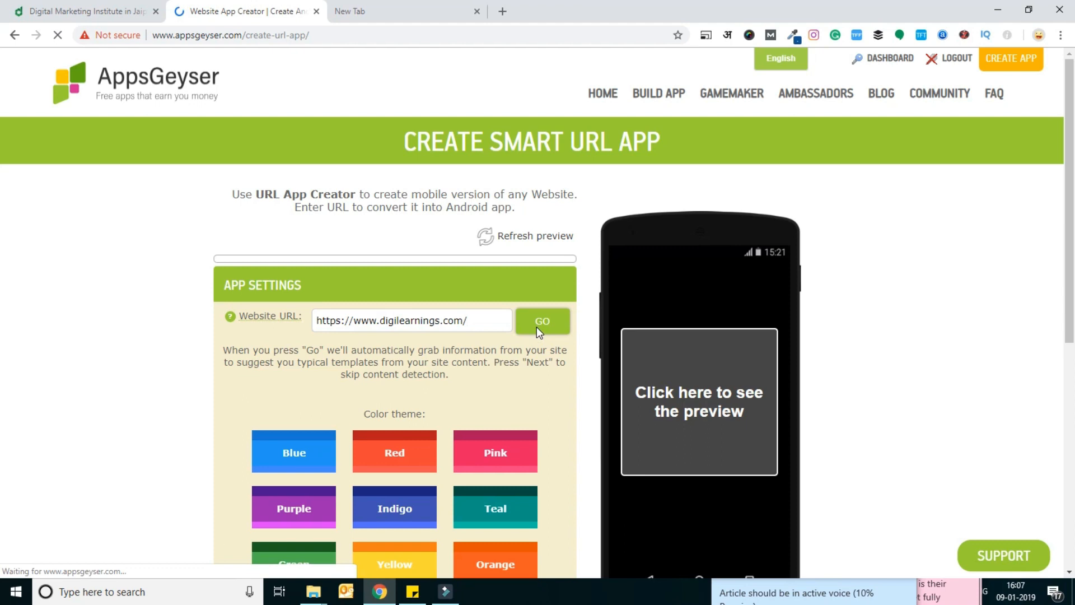
{"action": "left_click", "coordinate": [542, 322]}
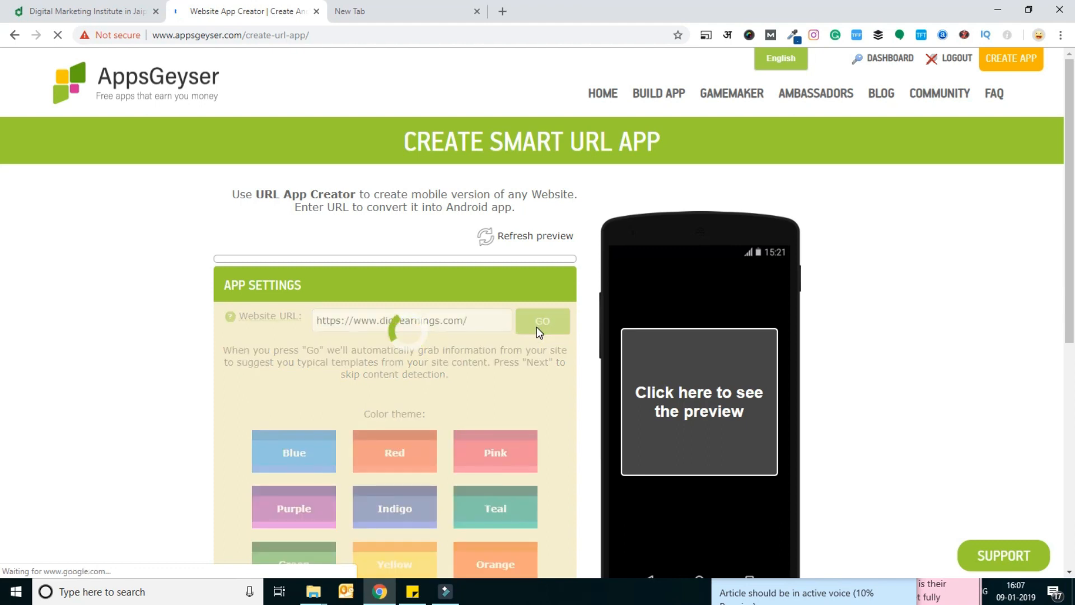
Select the Green colour theme tile in App Settings, replacing Brown.
{"action": "scroll", "scroll_direction": "down", "scroll_amount": 3}
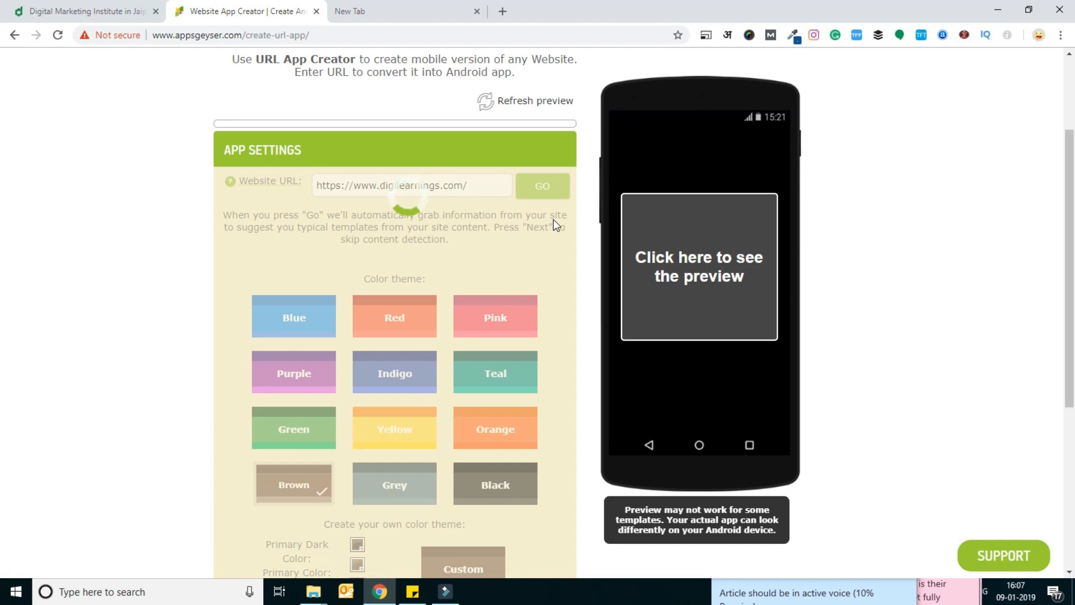
{"action": "mouse_move", "coordinate": [489, 241]}
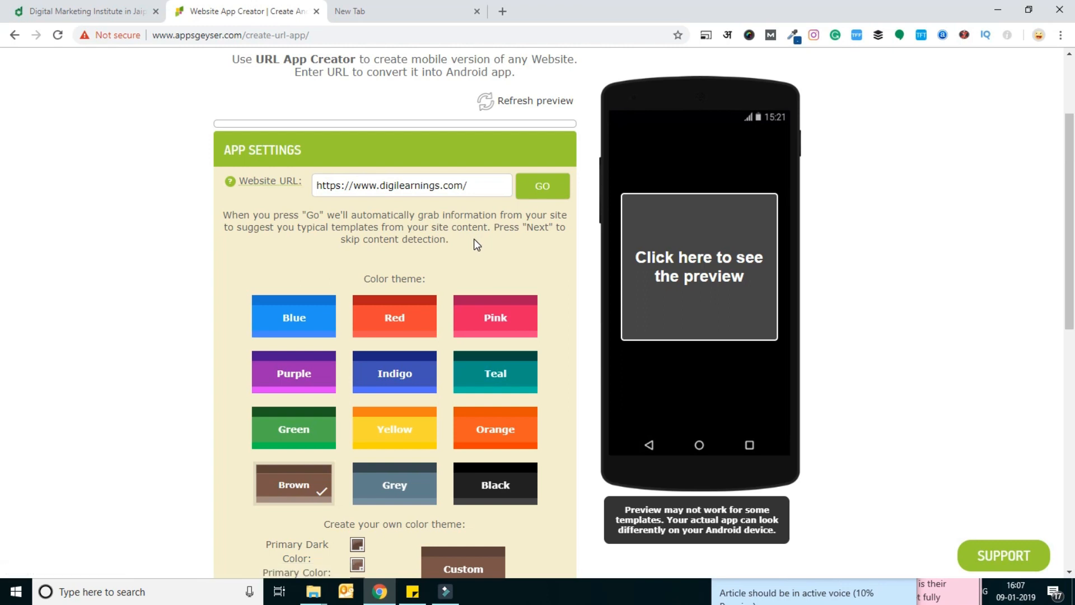
{"action": "mouse_move", "coordinate": [321, 267]}
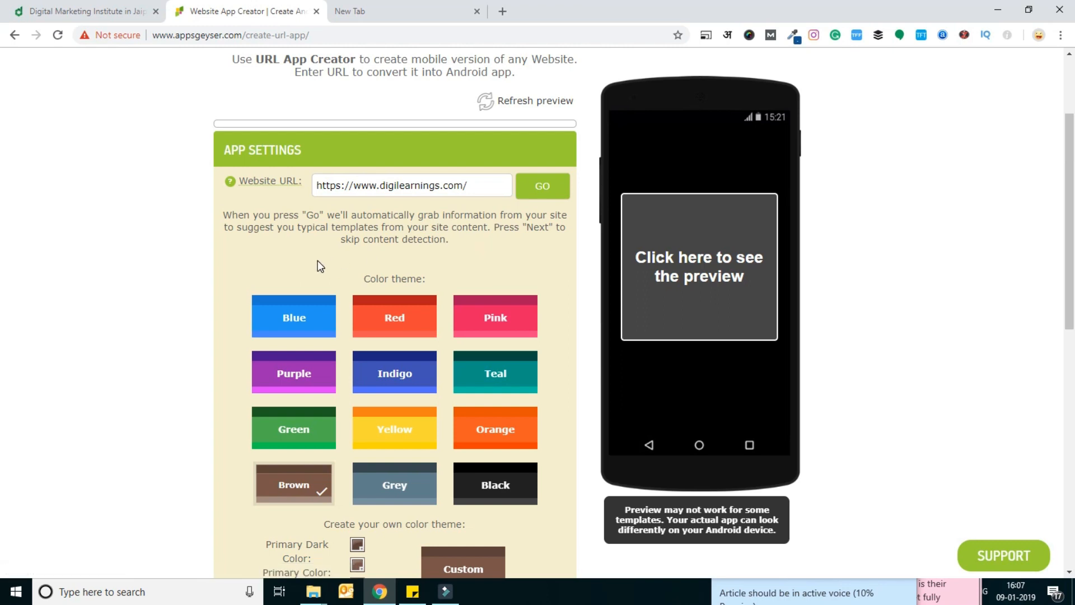
{"action": "scroll", "scroll_direction": "down", "scroll_amount": 3}
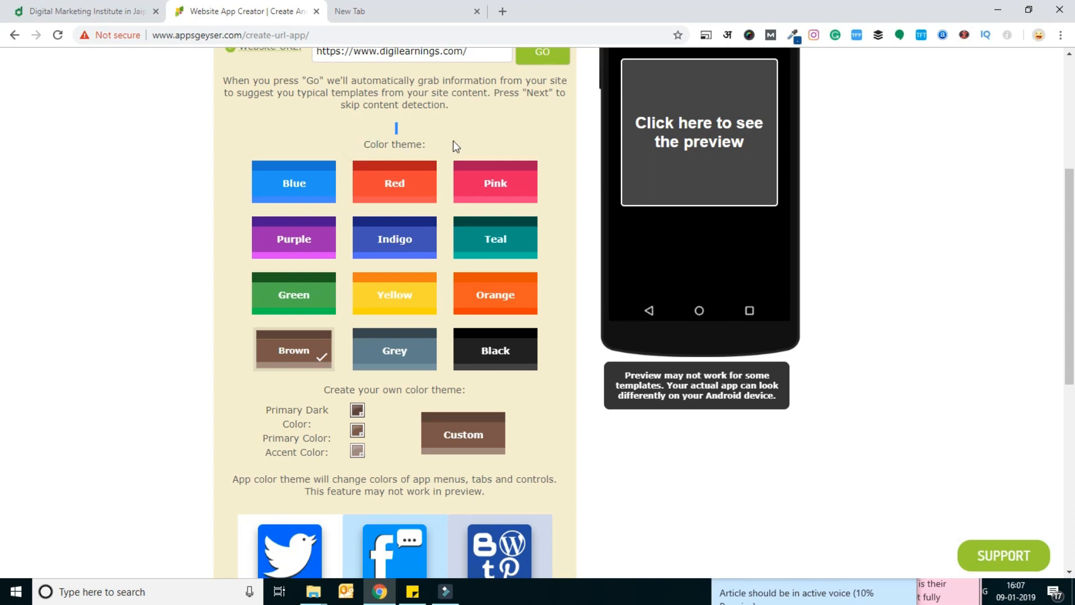
{"action": "scroll", "scroll_direction": "up", "scroll_amount": 3}
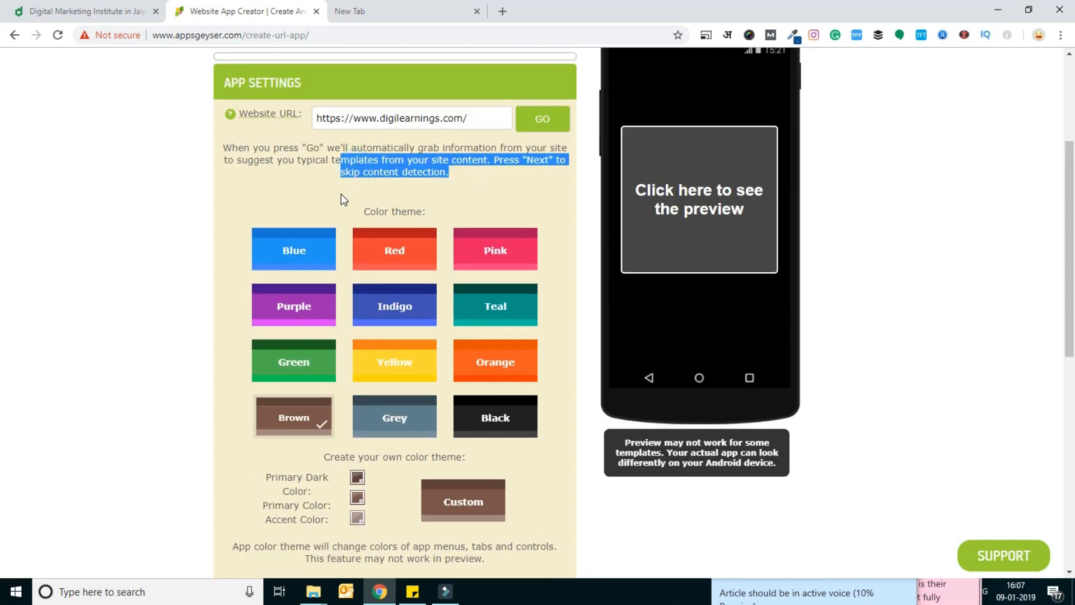
{"action": "mouse_move", "coordinate": [295, 362]}
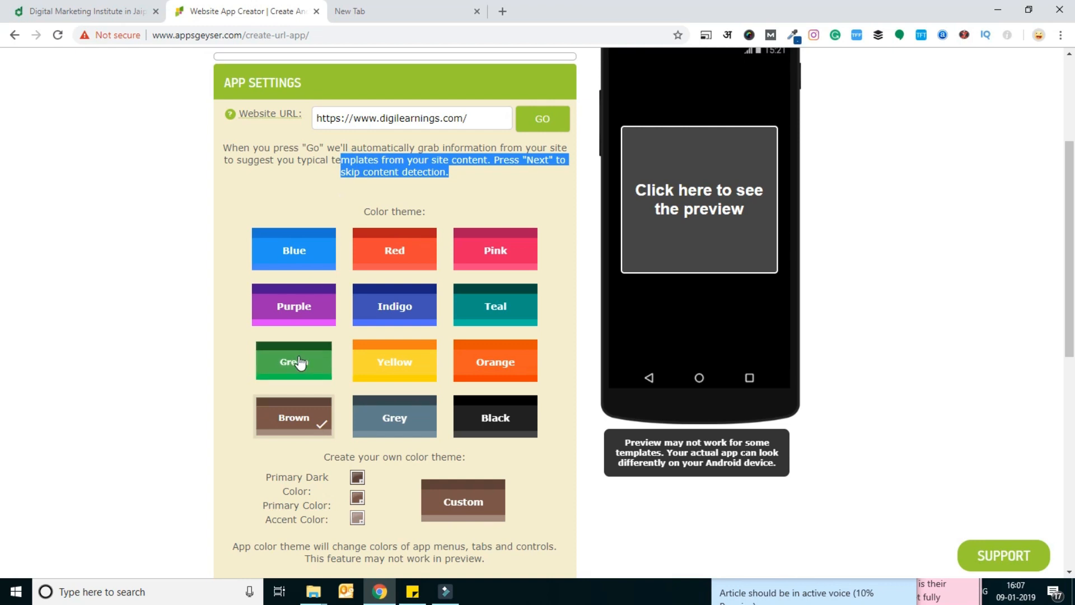
{"action": "left_click", "coordinate": [293, 362]}
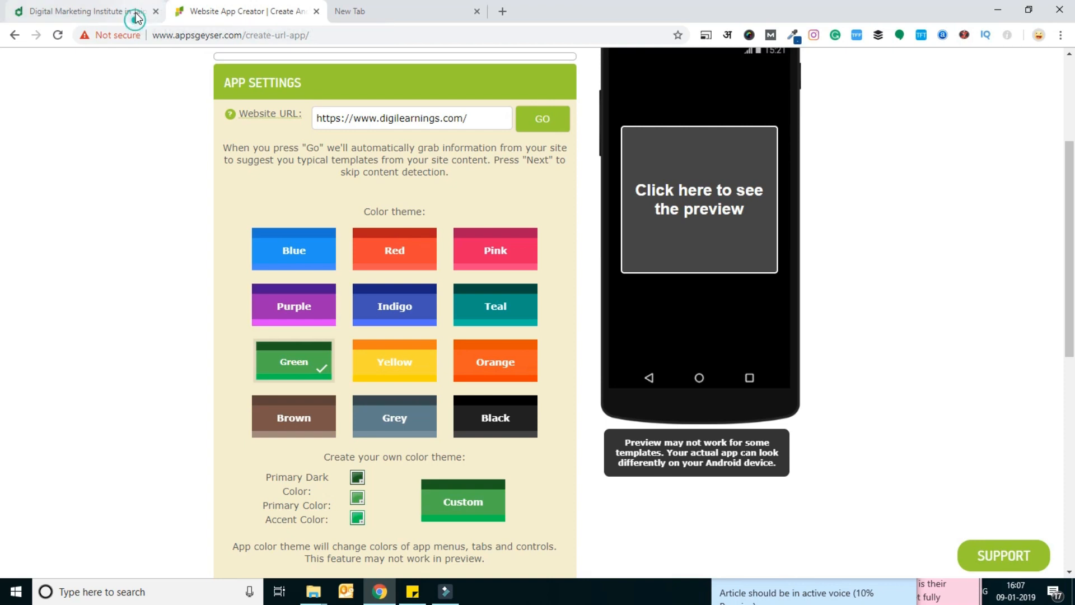
{"action": "left_click", "coordinate": [82, 11]}
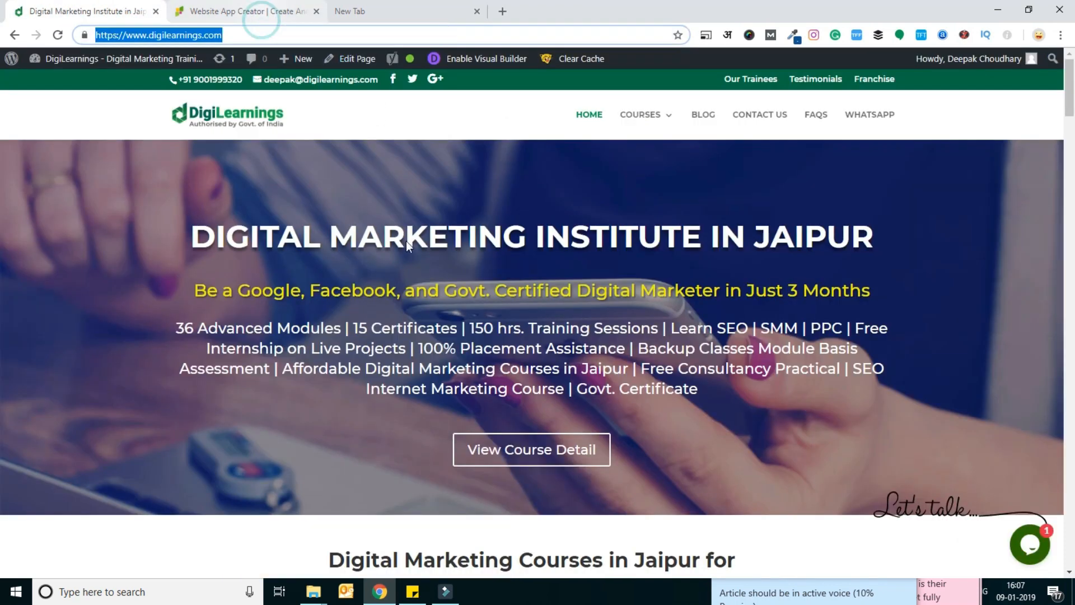
{"action": "left_click", "coordinate": [240, 11]}
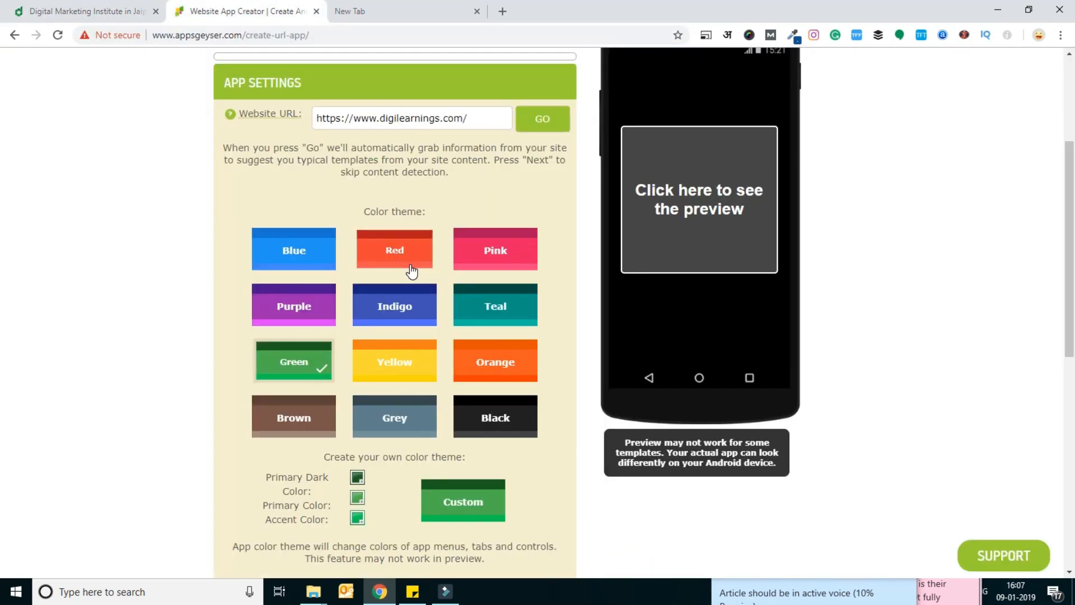
Review the prefilled Facebook Page and Blog tab settings and continue with NEXT.
{"action": "scroll", "scroll_direction": "down", "scroll_amount": 3}
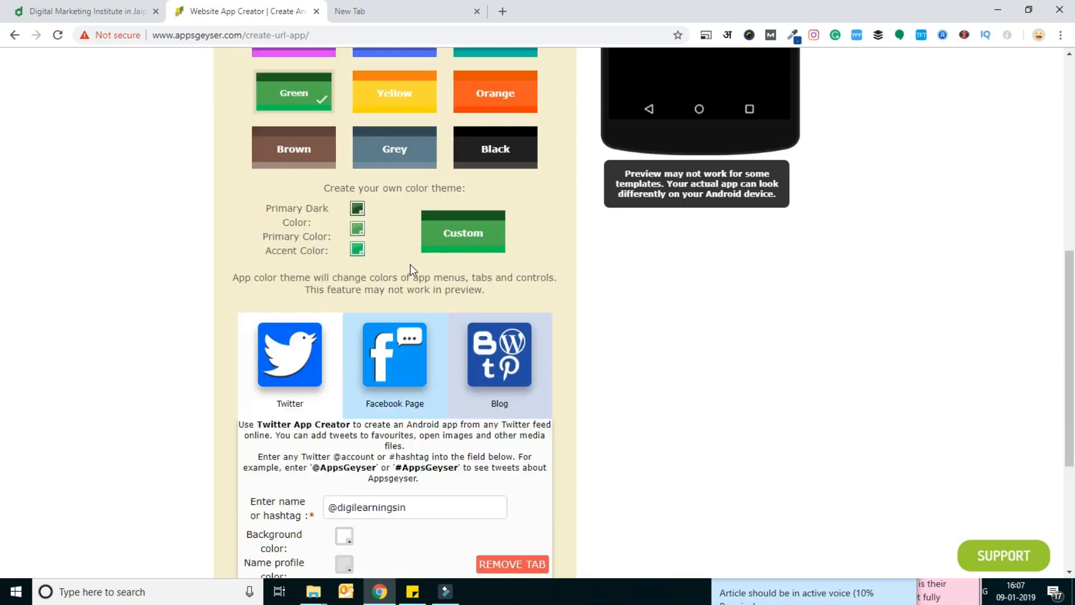
{"action": "scroll", "scroll_direction": "down", "scroll_amount": 3}
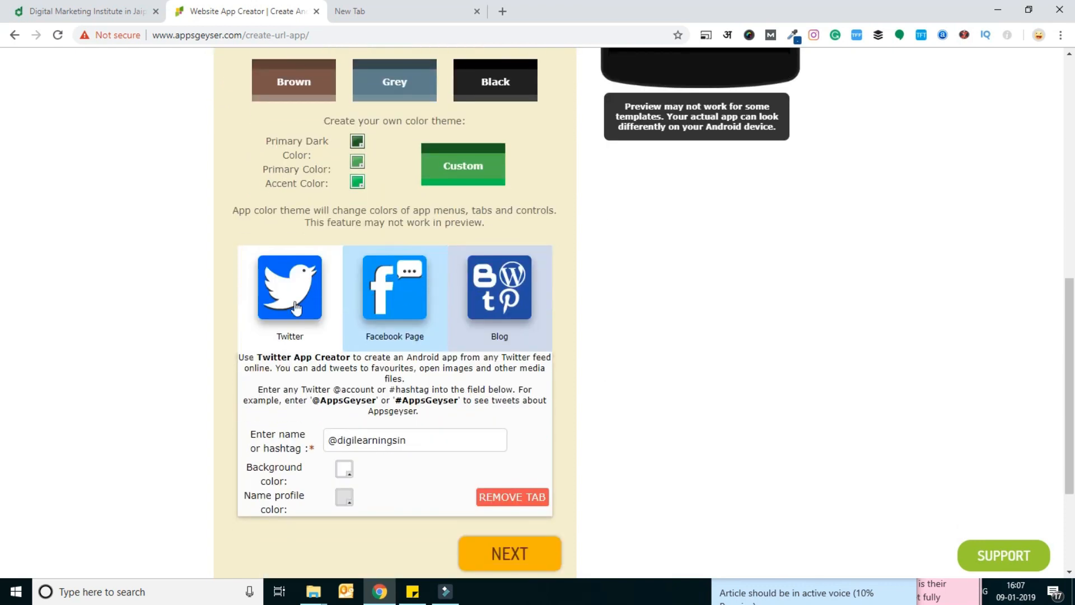
{"action": "mouse_move", "coordinate": [310, 336]}
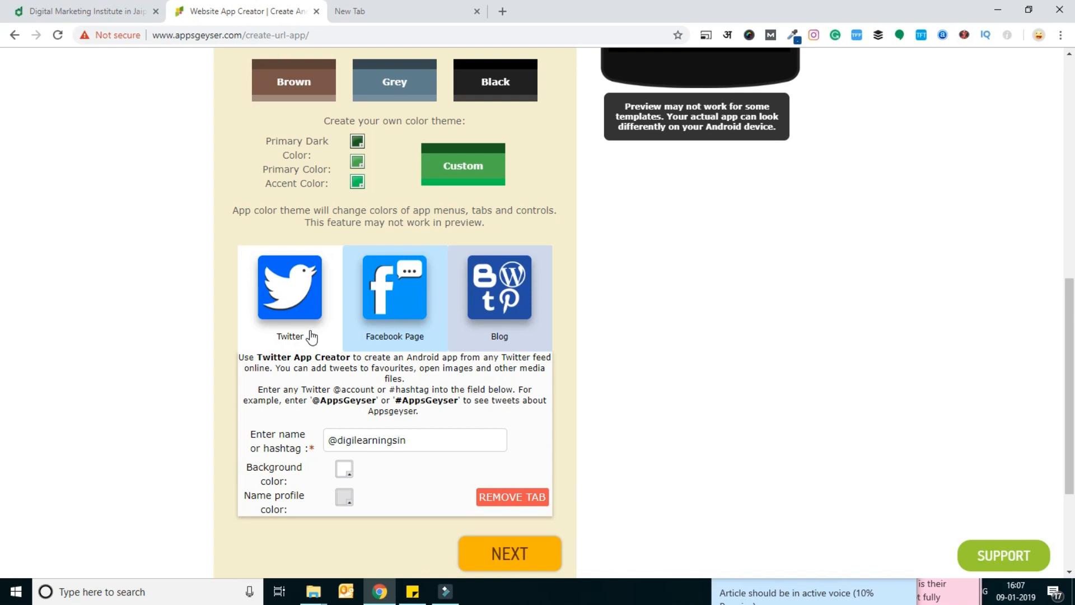
{"action": "left_click", "coordinate": [395, 287]}
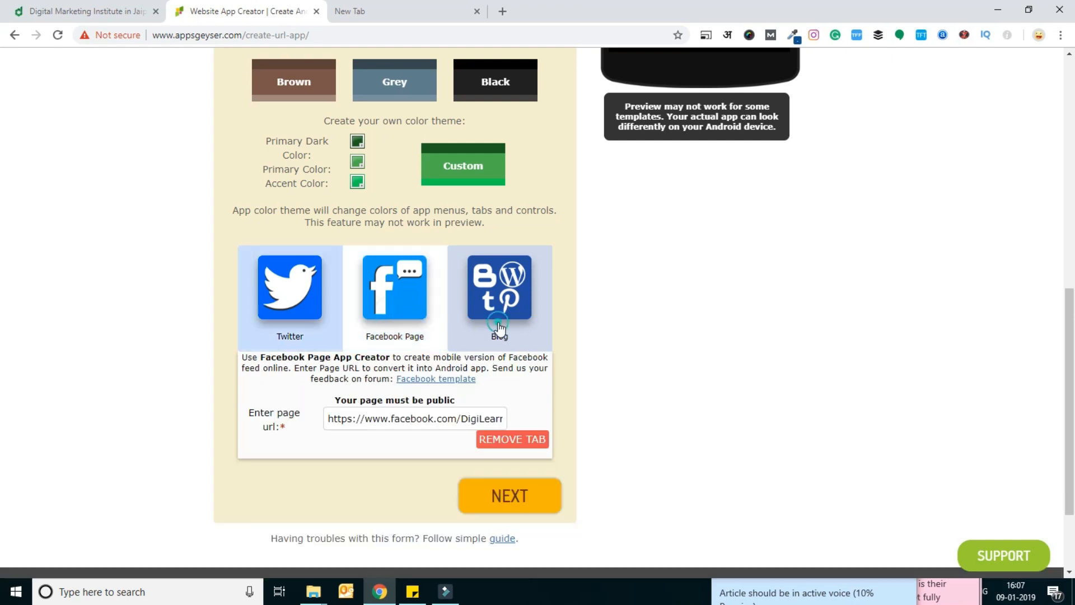
{"action": "left_click", "coordinate": [500, 295]}
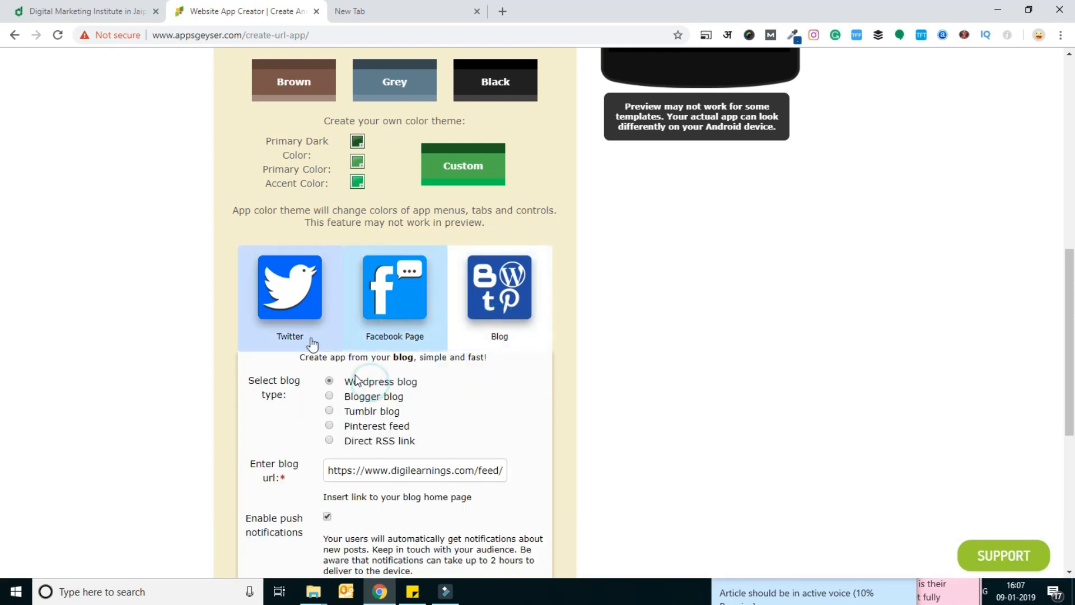
{"action": "left_click", "coordinate": [289, 295]}
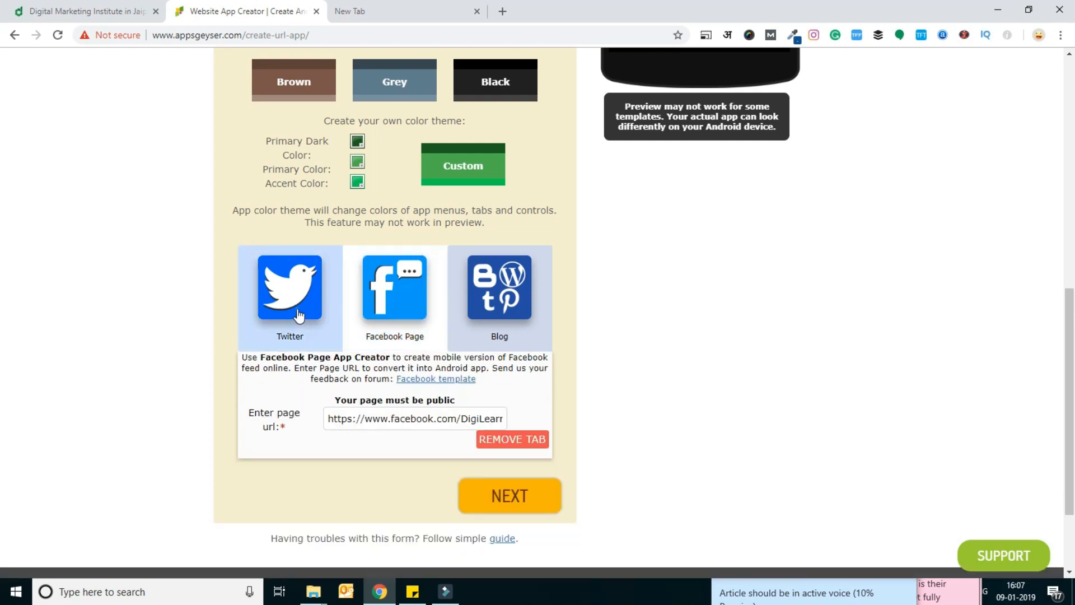
{"action": "left_click", "coordinate": [499, 287]}
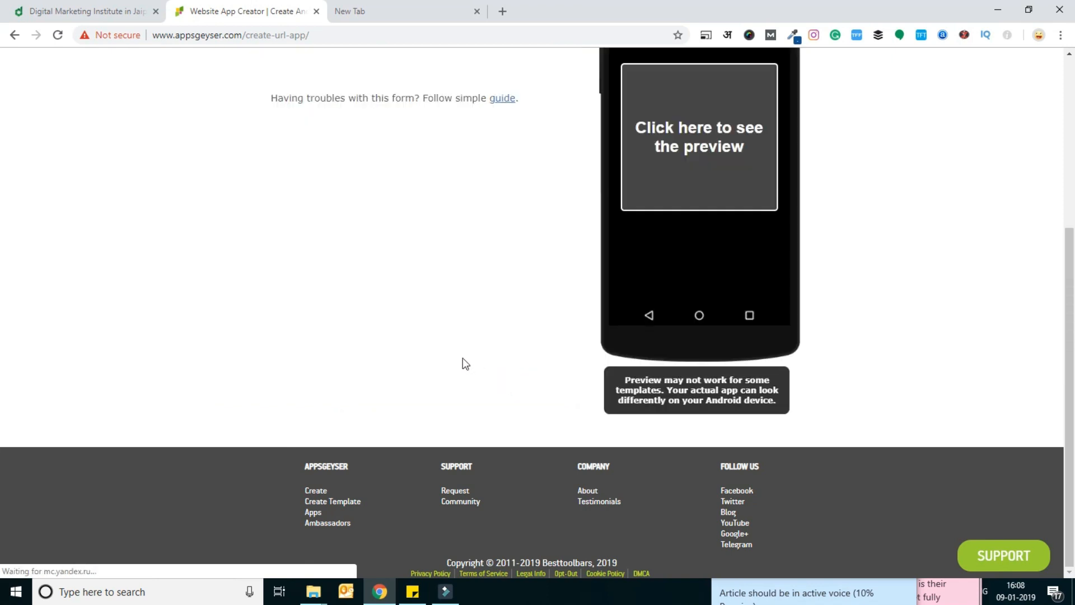
Enter DigiLearnings as the App Name and continue to the Description step.
{"action": "scroll", "scroll_direction": "up", "scroll_amount": 3}
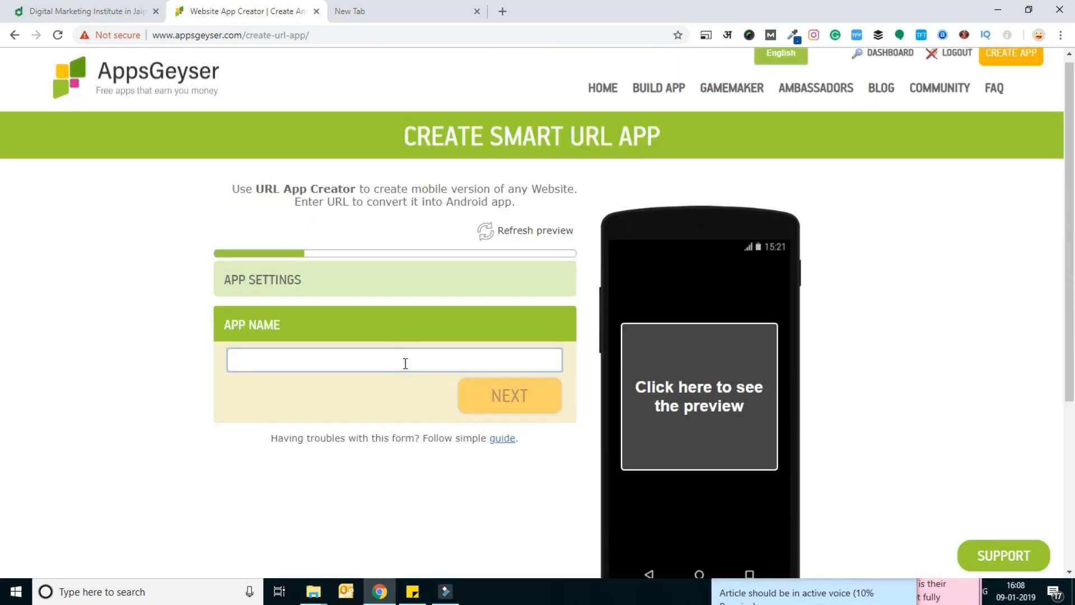
{"action": "left_click", "coordinate": [394, 360]}
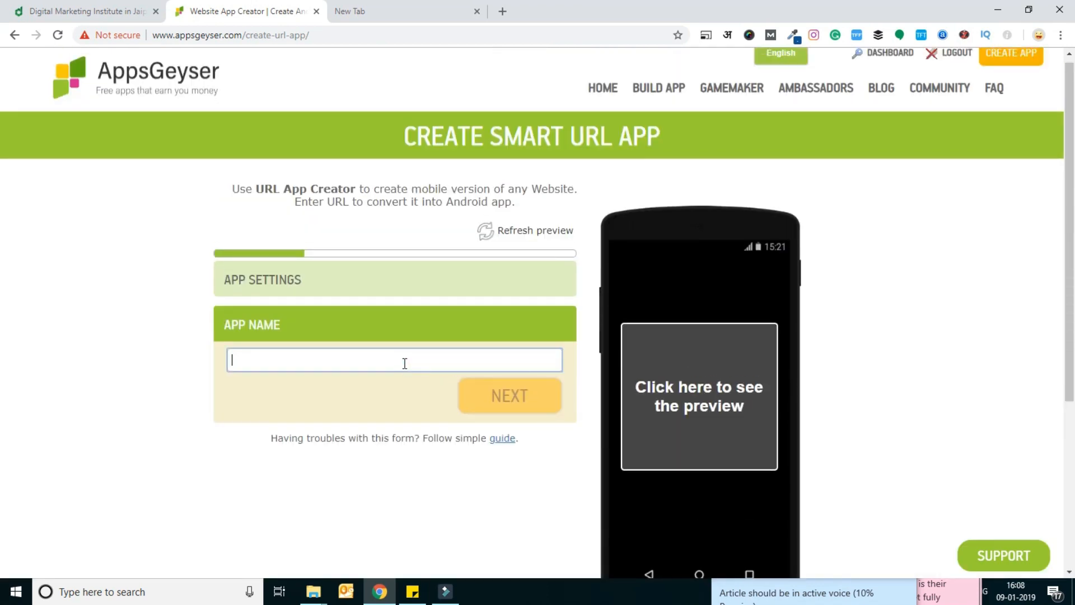
{"action": "type", "text": "Di"}
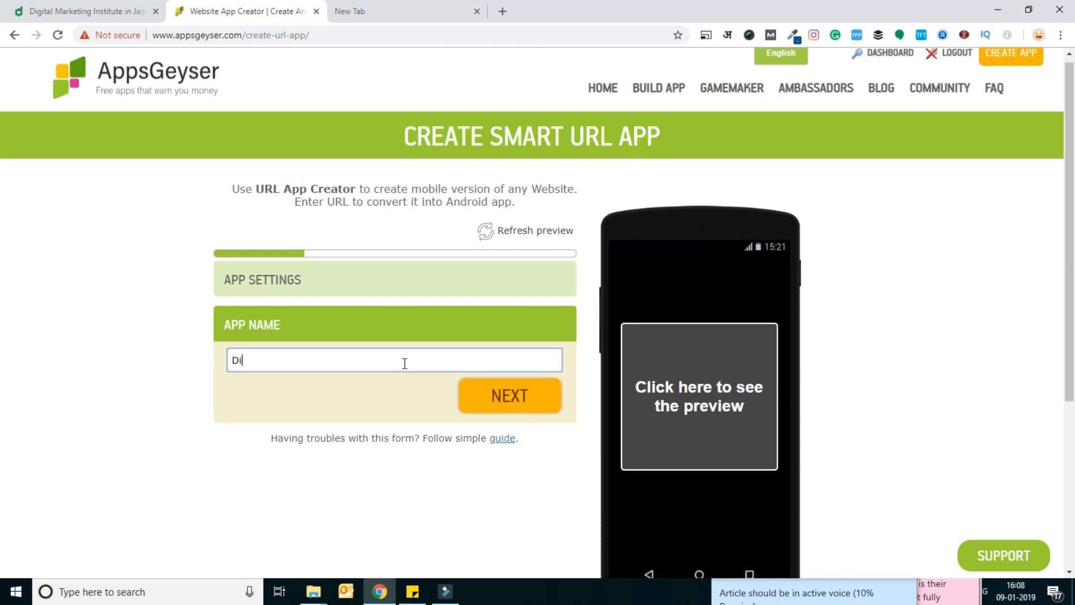
{"action": "type", "text": "giL"}
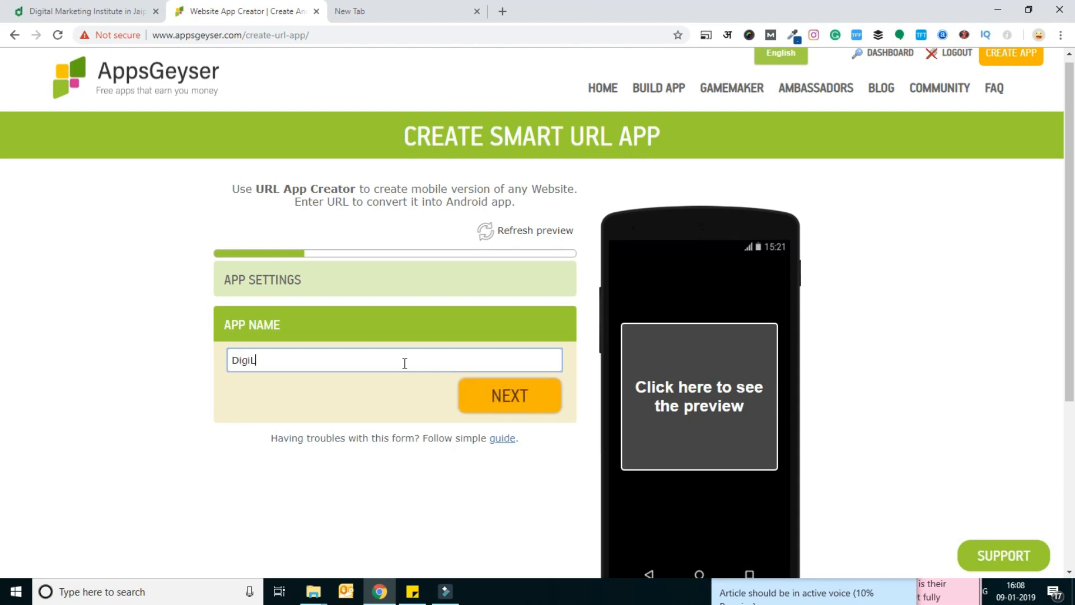
{"action": "type", "text": "ear"}
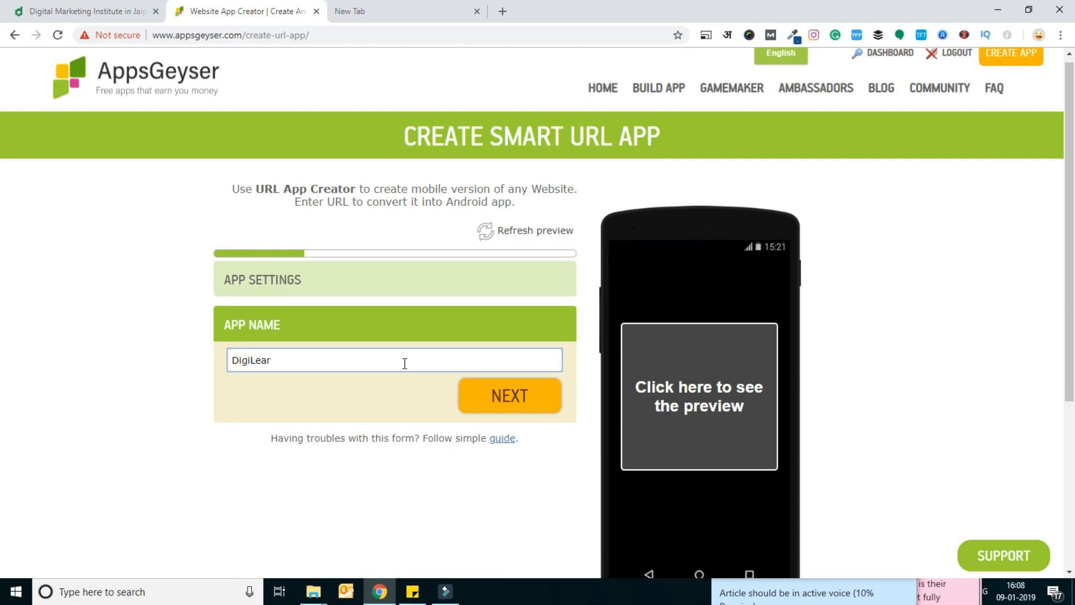
{"action": "type", "text": "ning"}
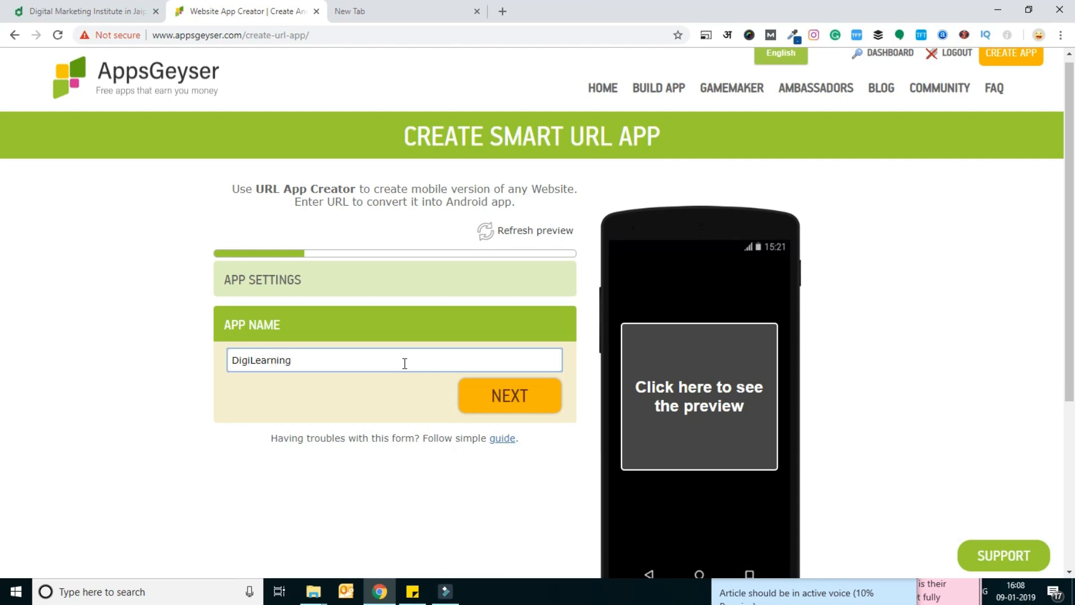
{"action": "type", "text": "s"}
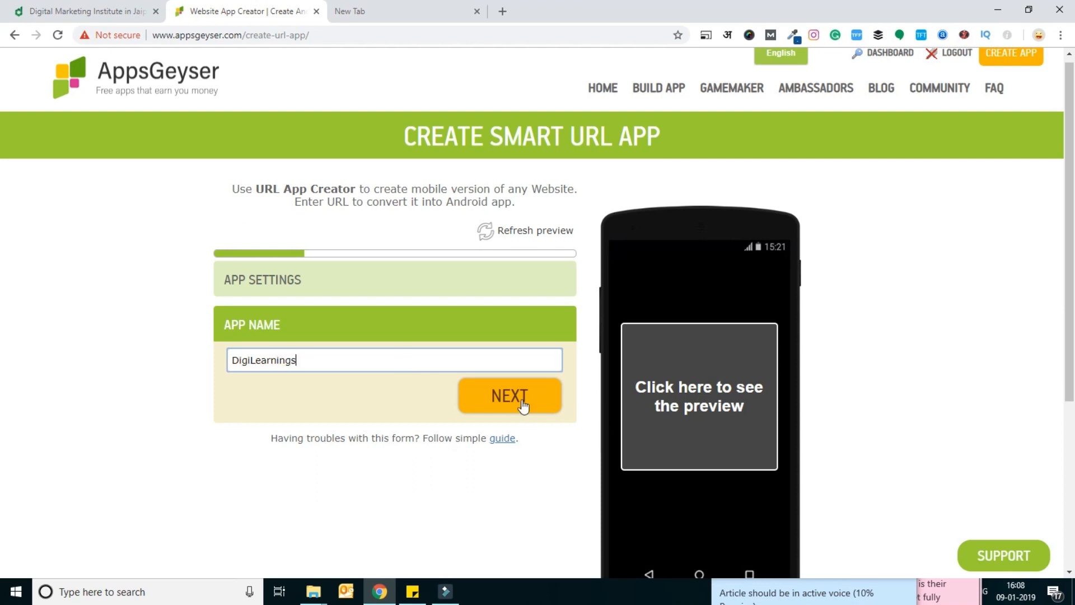
{"action": "left_click", "coordinate": [508, 395]}
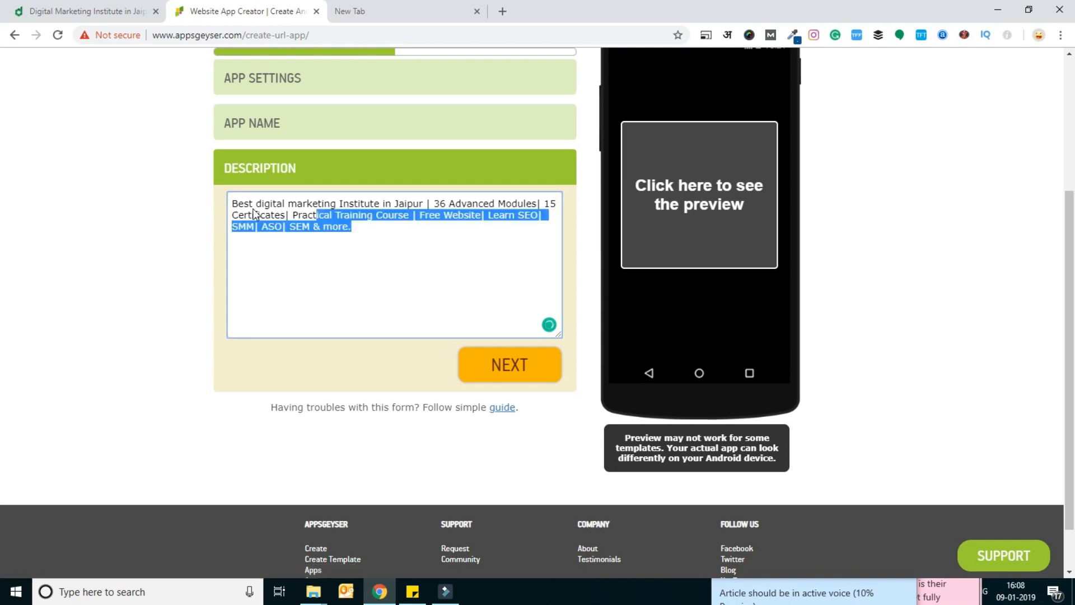
Keep the prefilled Jaipur digital marketing institute description in the Description box.
{"action": "left_click", "coordinate": [374, 233]}
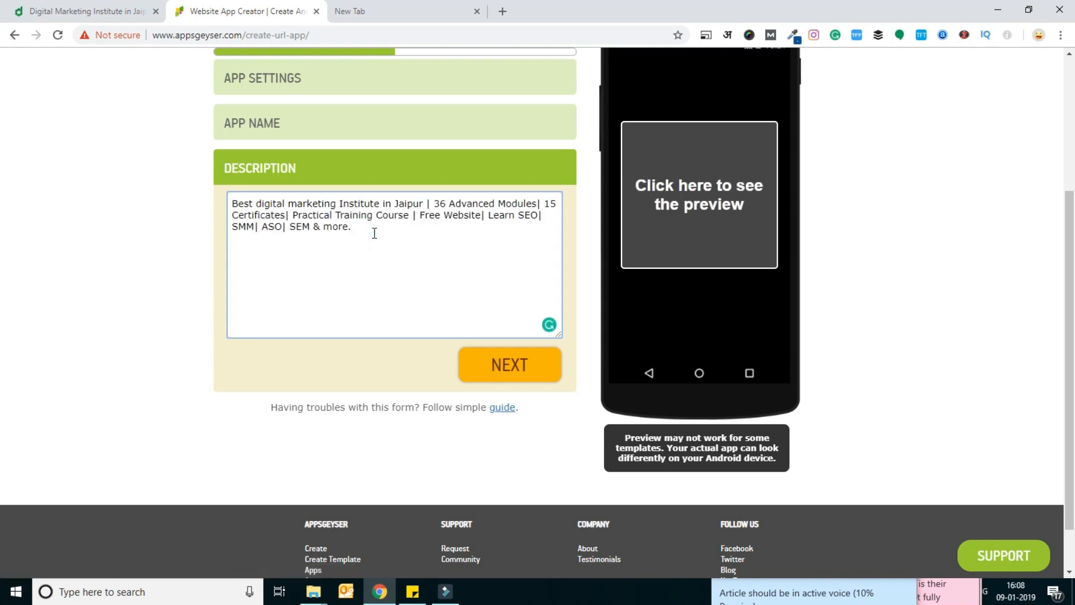
{"action": "left_click", "coordinate": [374, 227]}
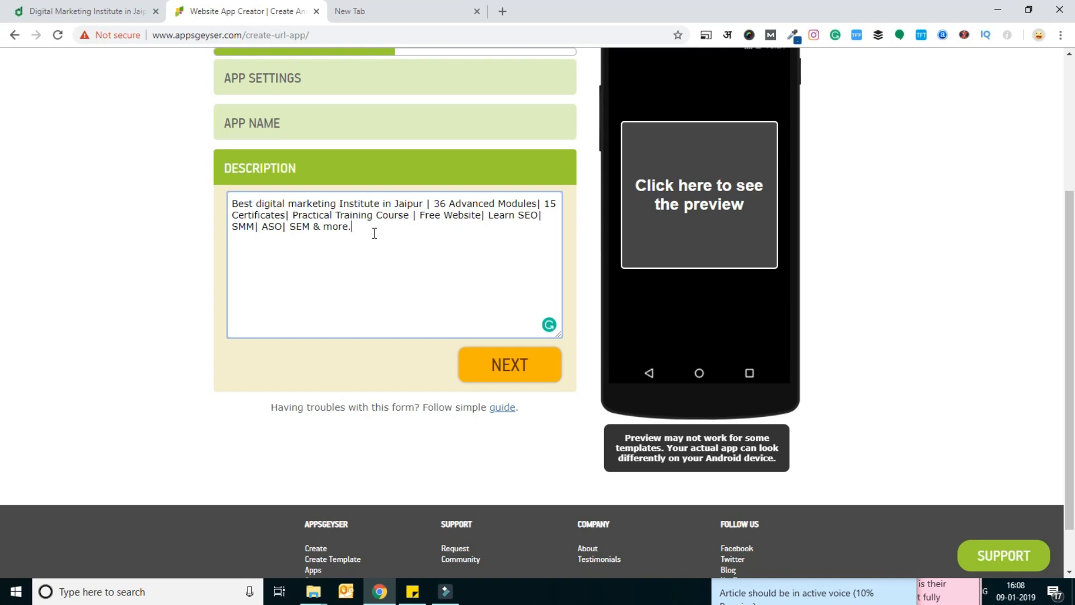
{"action": "key", "text": "ctrl+a"}
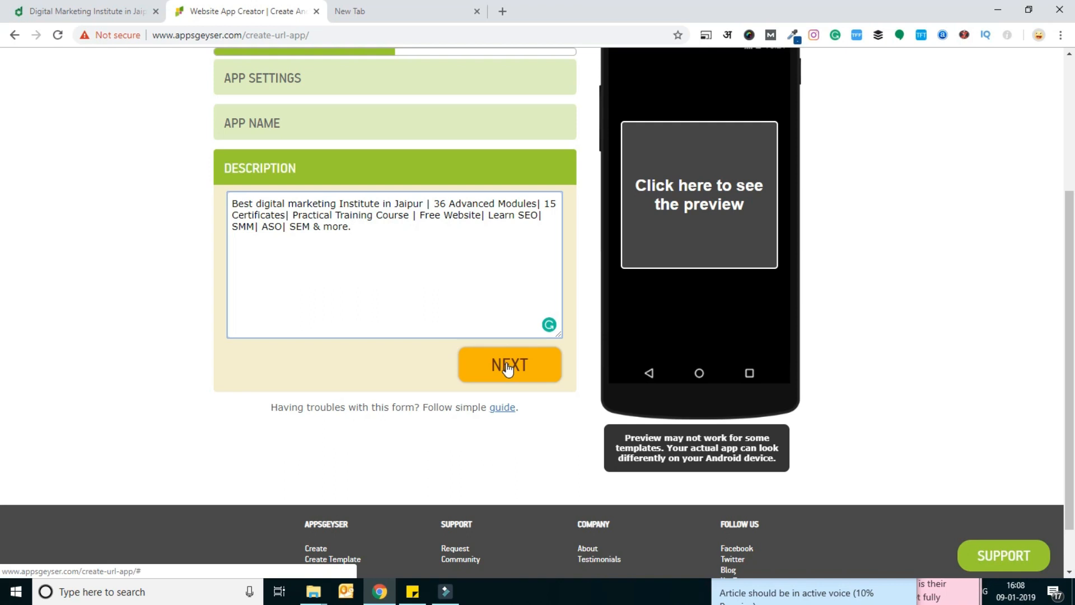
Move to the icon step and select the Custom icon option, revealing the Upload box.
{"action": "left_click", "coordinate": [508, 364]}
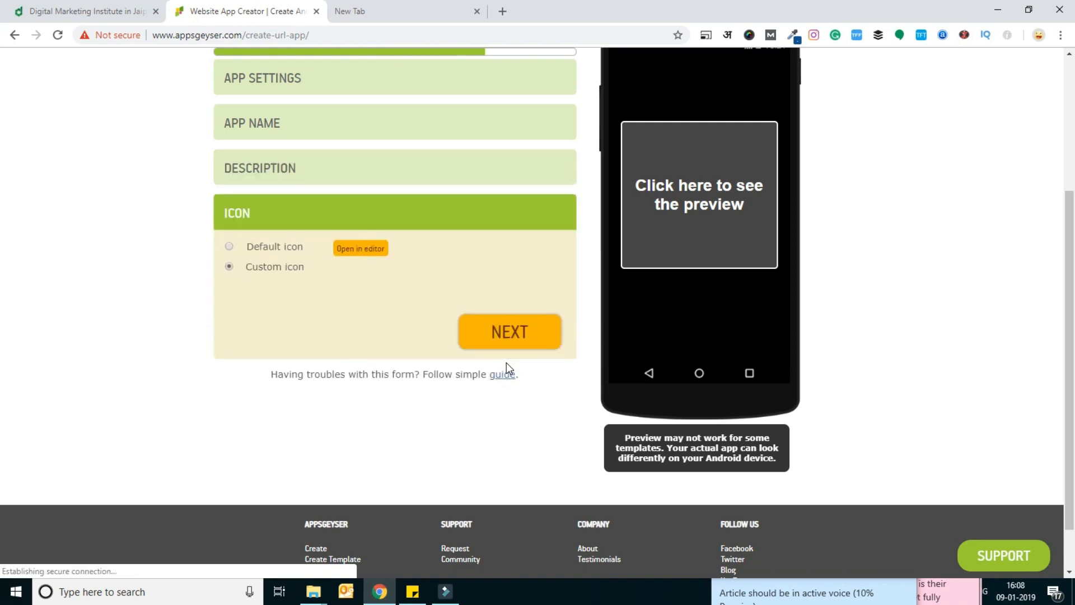
{"action": "scroll", "scroll_direction": "up", "scroll_amount": 3}
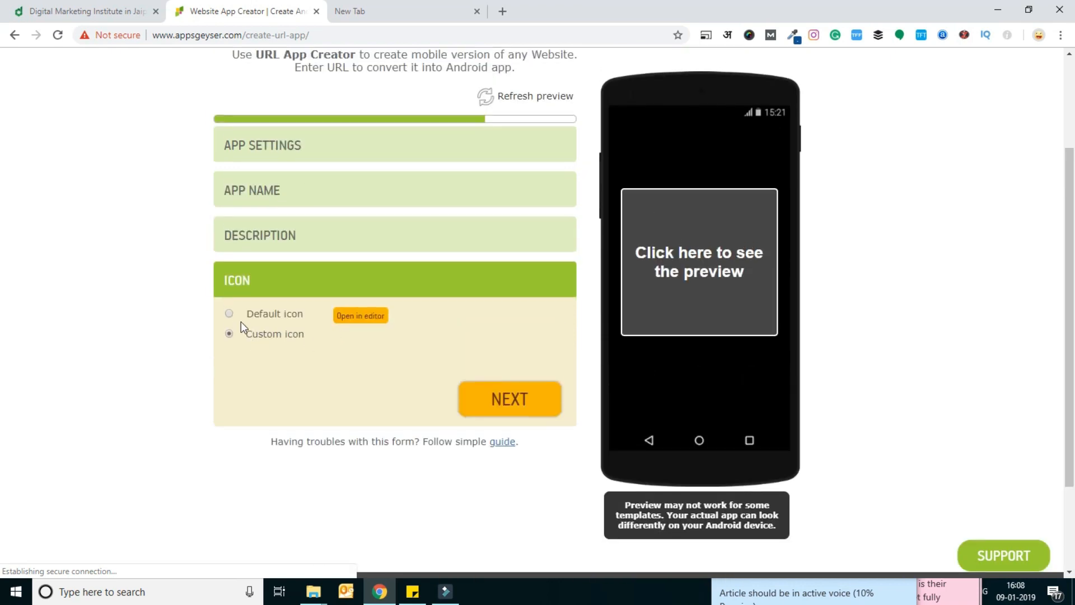
{"action": "left_click", "coordinate": [229, 314]}
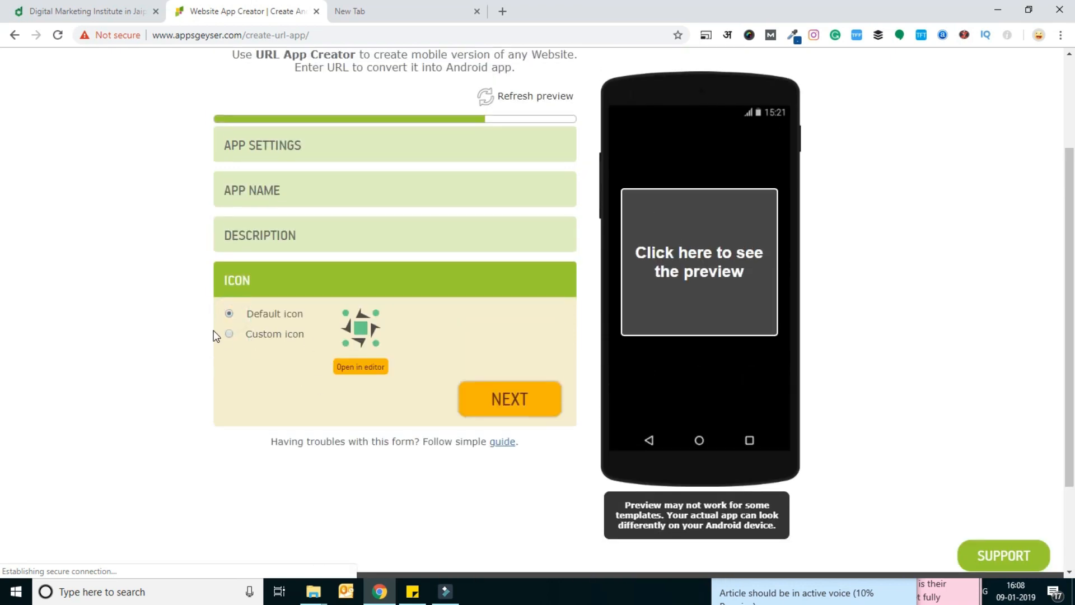
{"action": "left_click", "coordinate": [229, 334]}
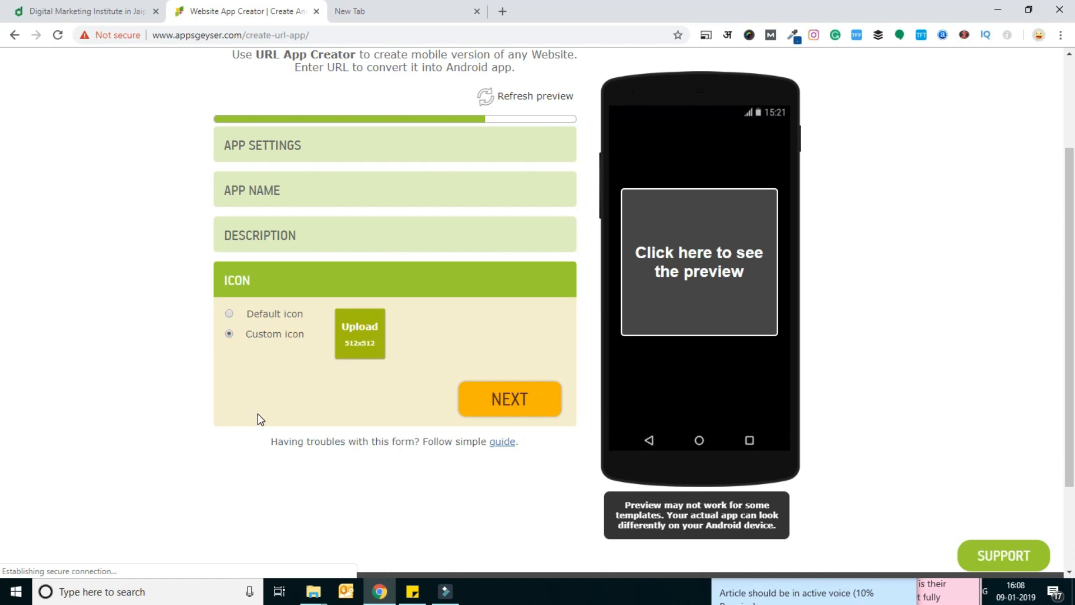
{"action": "scroll", "scroll_direction": "down", "scroll_amount": 3}
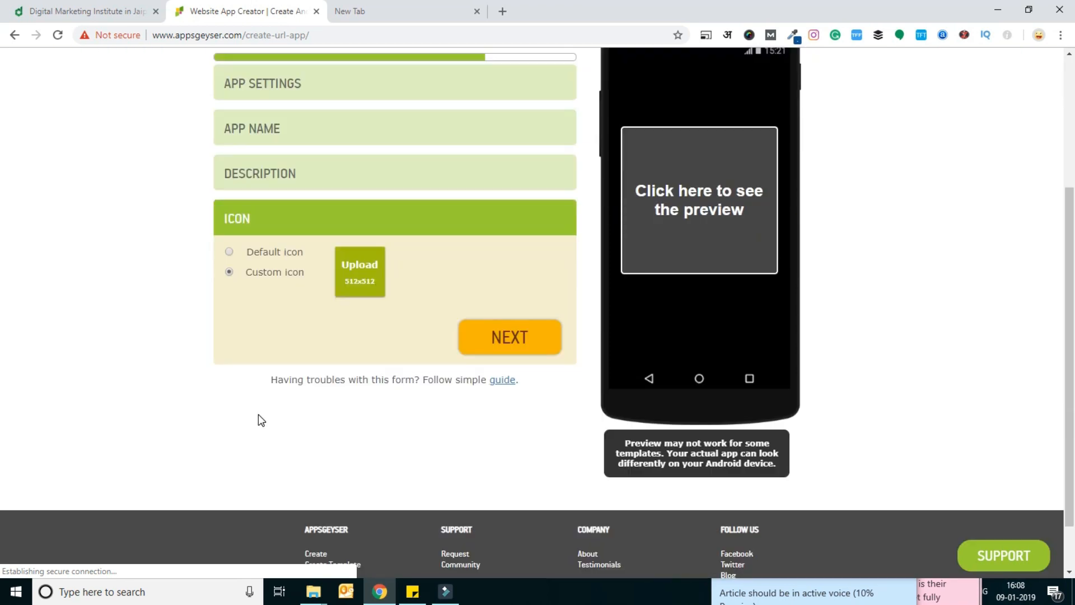
{"action": "mouse_move", "coordinate": [363, 274]}
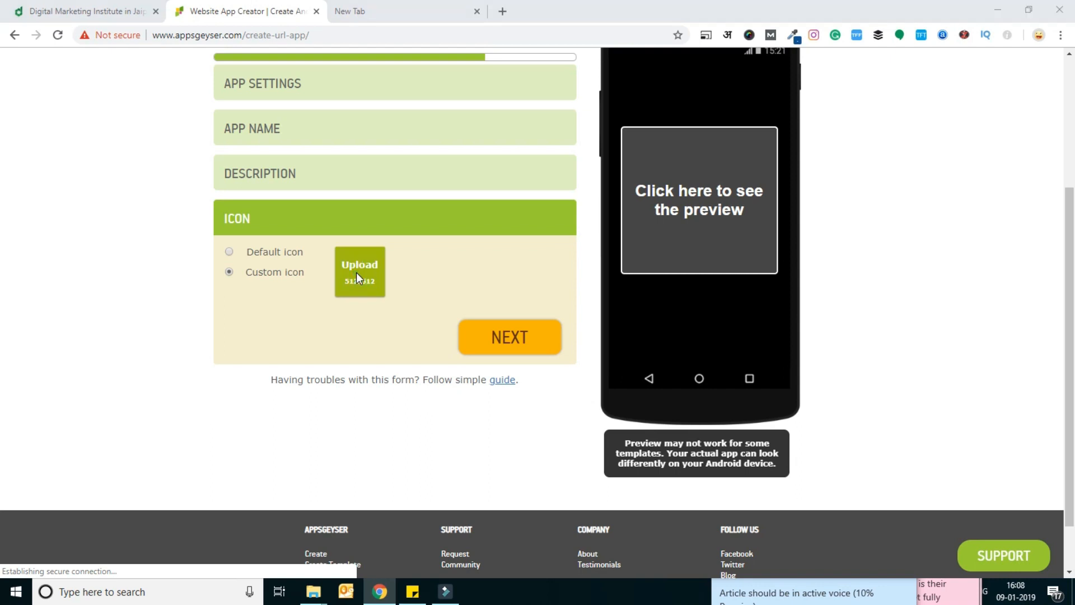
Upload the 'app icon' green logo, accept the crop, and submit the app with CREATE.
{"action": "left_click", "coordinate": [359, 271]}
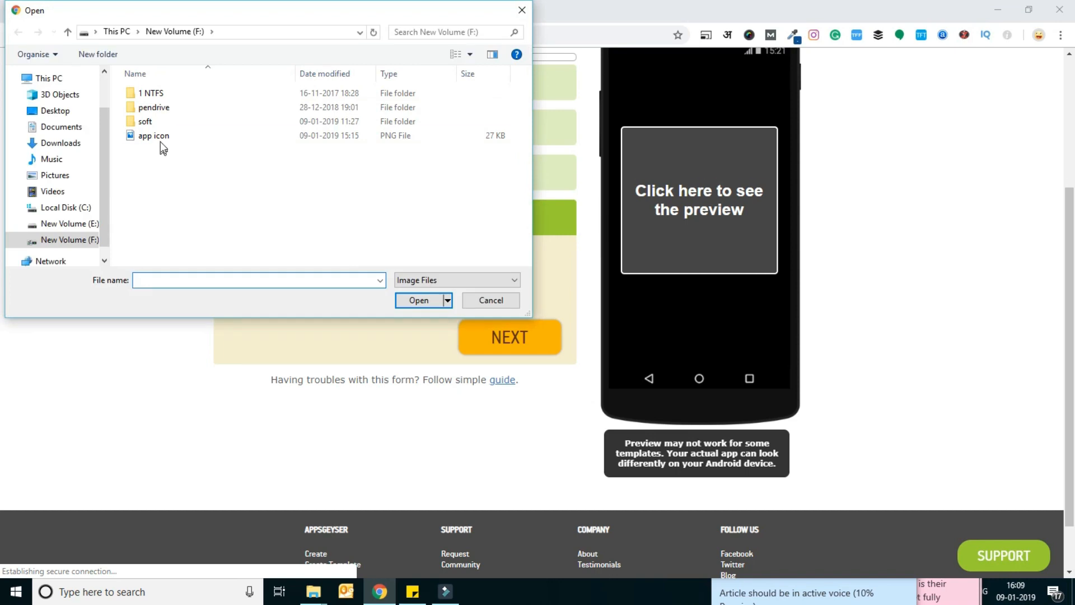
{"action": "left_click", "coordinate": [491, 300]}
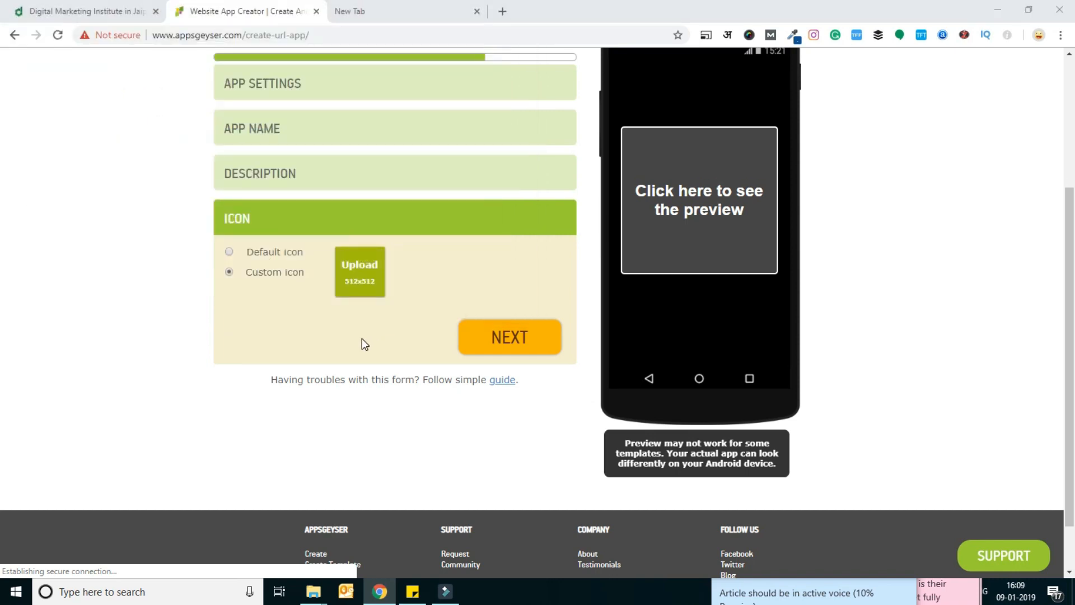
{"action": "left_click", "coordinate": [360, 271]}
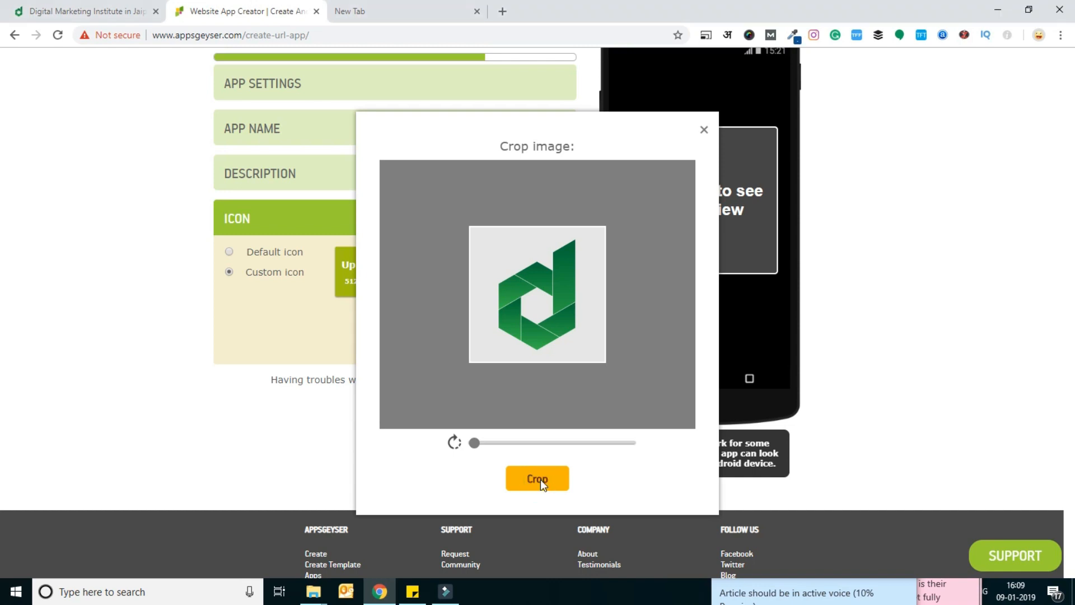
{"action": "left_click", "coordinate": [536, 478]}
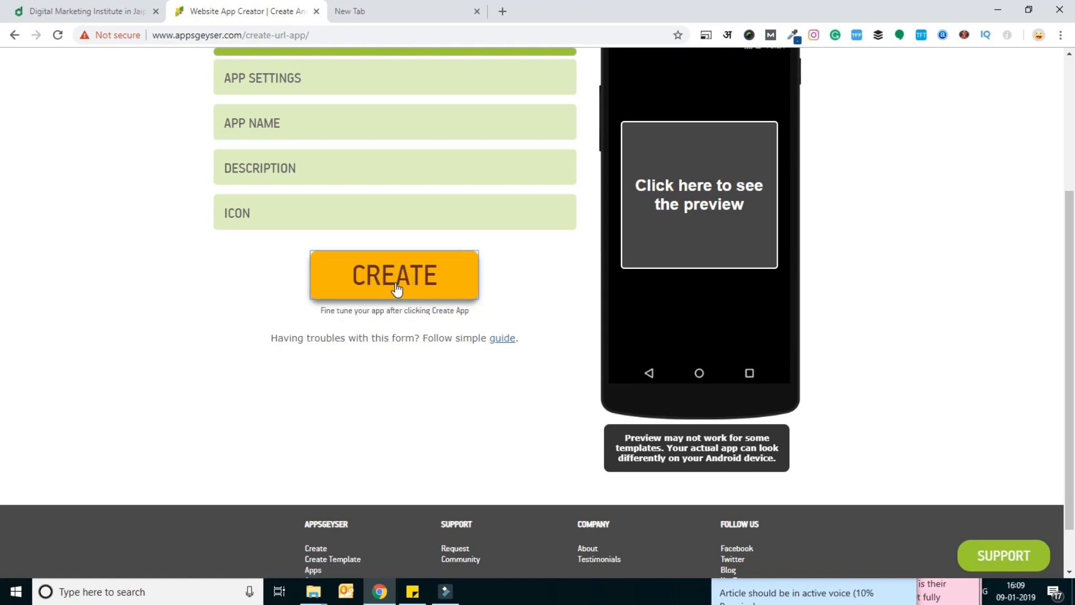
{"action": "left_click", "coordinate": [394, 275]}
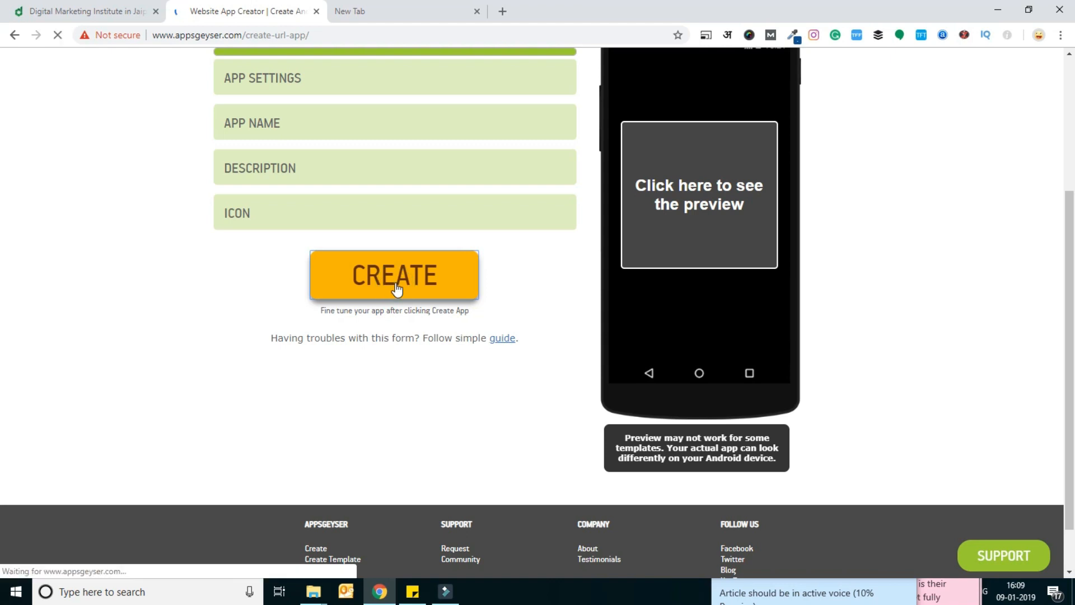
Bring the Download your App panel with the DigiLearnings QR code into view.
{"action": "left_click", "coordinate": [395, 276]}
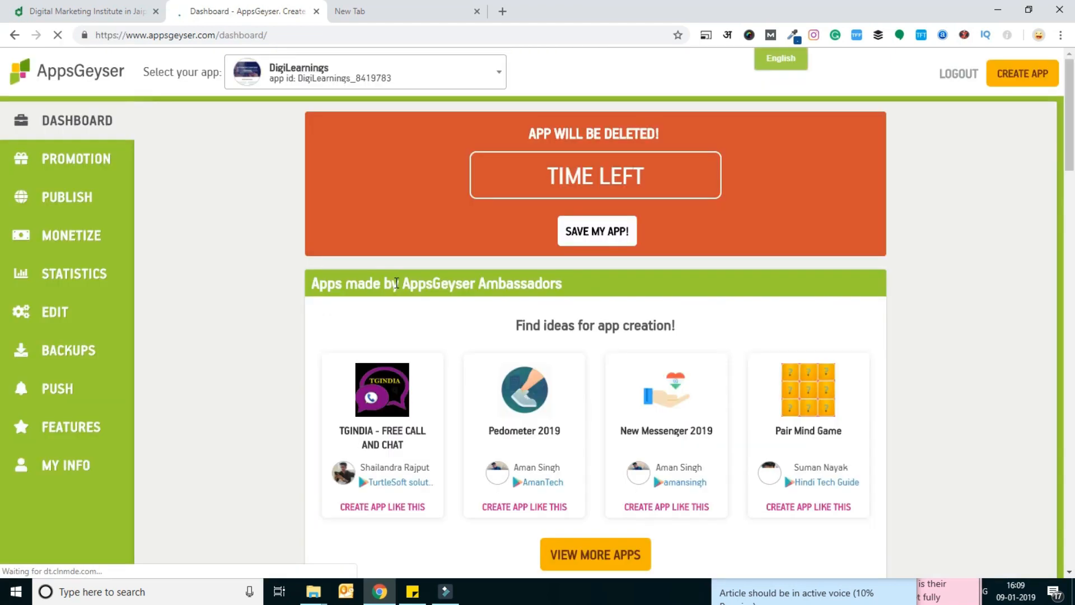
{"action": "scroll", "scroll_direction": "down", "scroll_amount": 3}
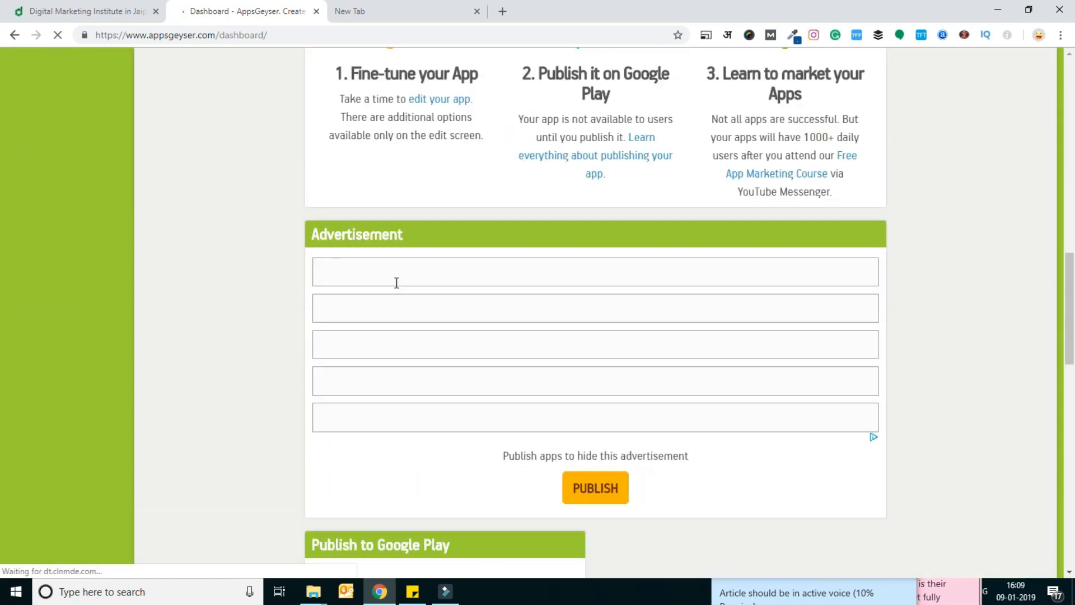
{"action": "scroll", "scroll_direction": "down", "scroll_amount": 3}
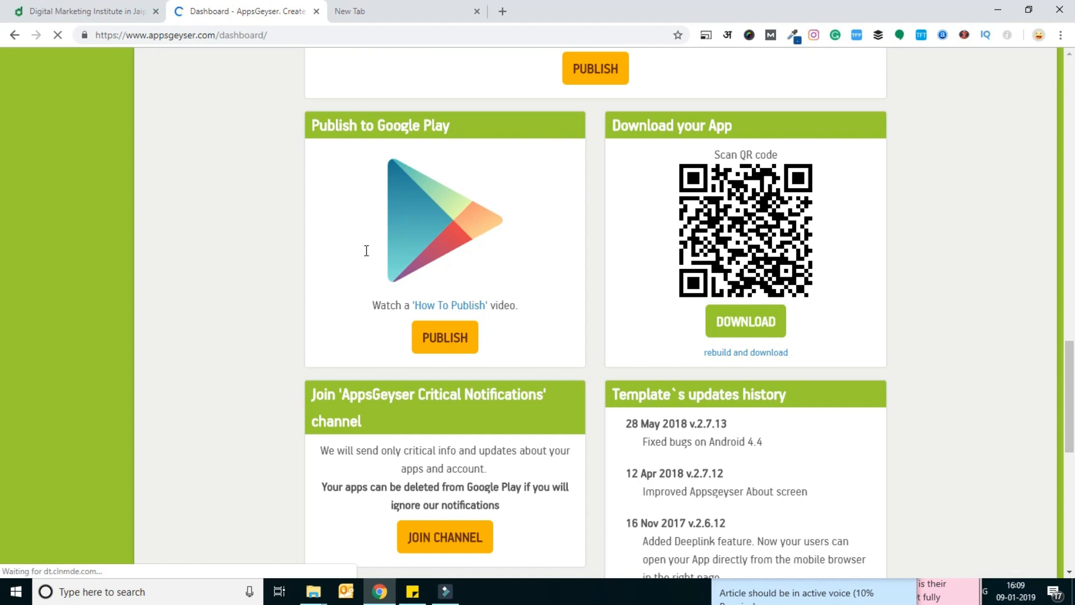
{"action": "mouse_move", "coordinate": [458, 126]}
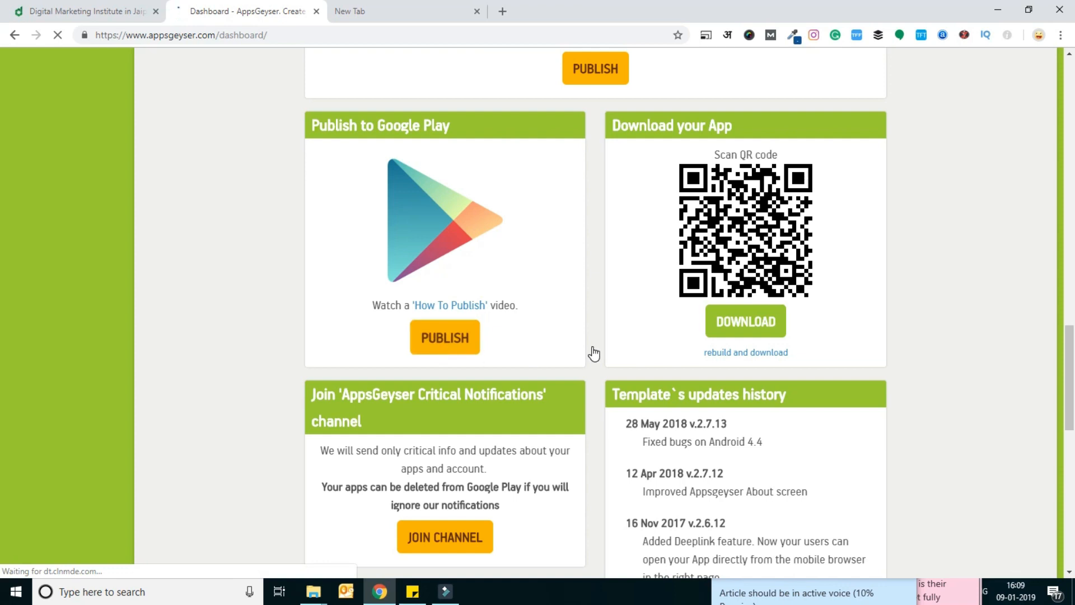
{"action": "mouse_move", "coordinate": [773, 298]}
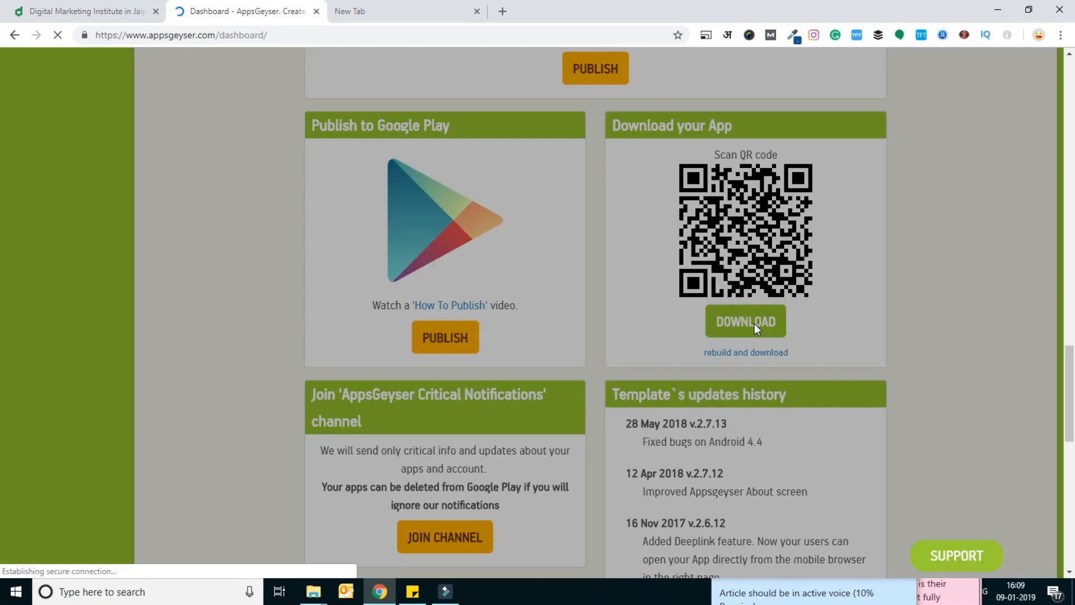
Request the DigiLearnings app download via the green DOWNLOAD button under the QR code.
{"action": "left_click", "coordinate": [746, 322]}
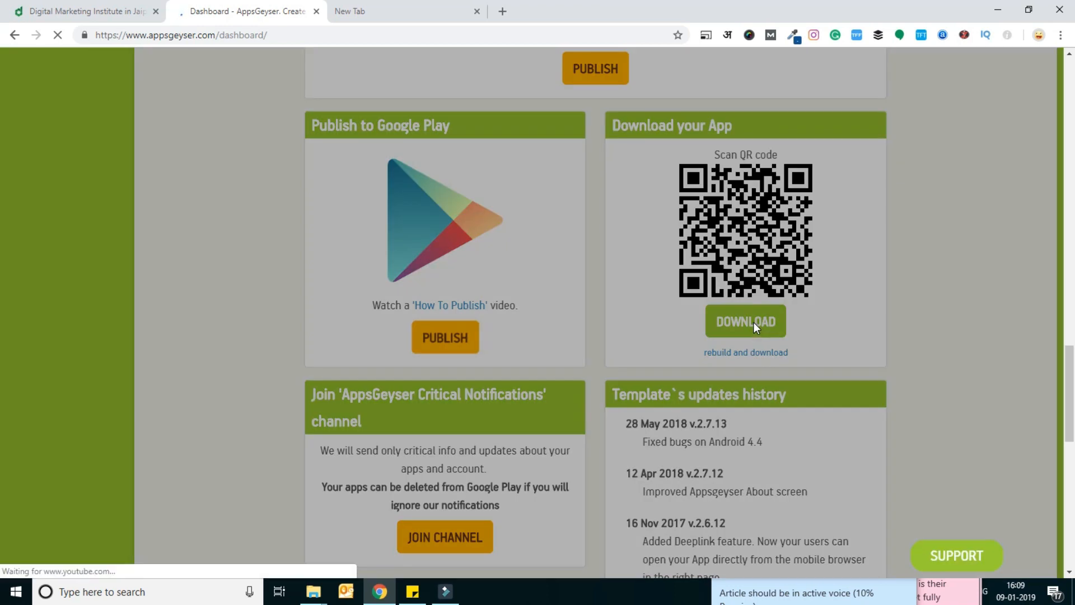
{"action": "left_click", "coordinate": [745, 322]}
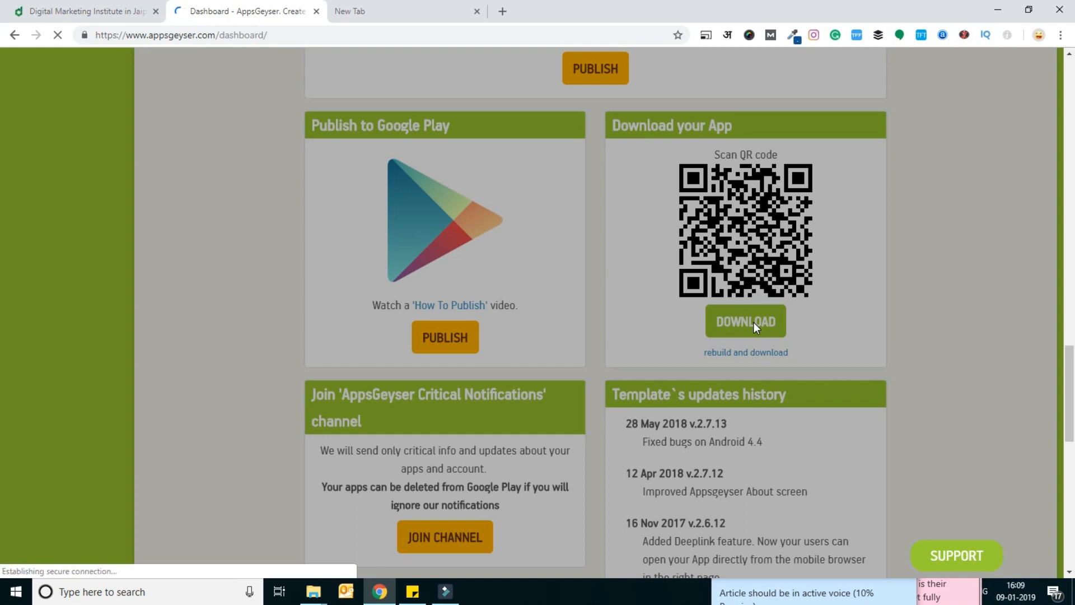
{"action": "mouse_move", "coordinate": [406, 108]}
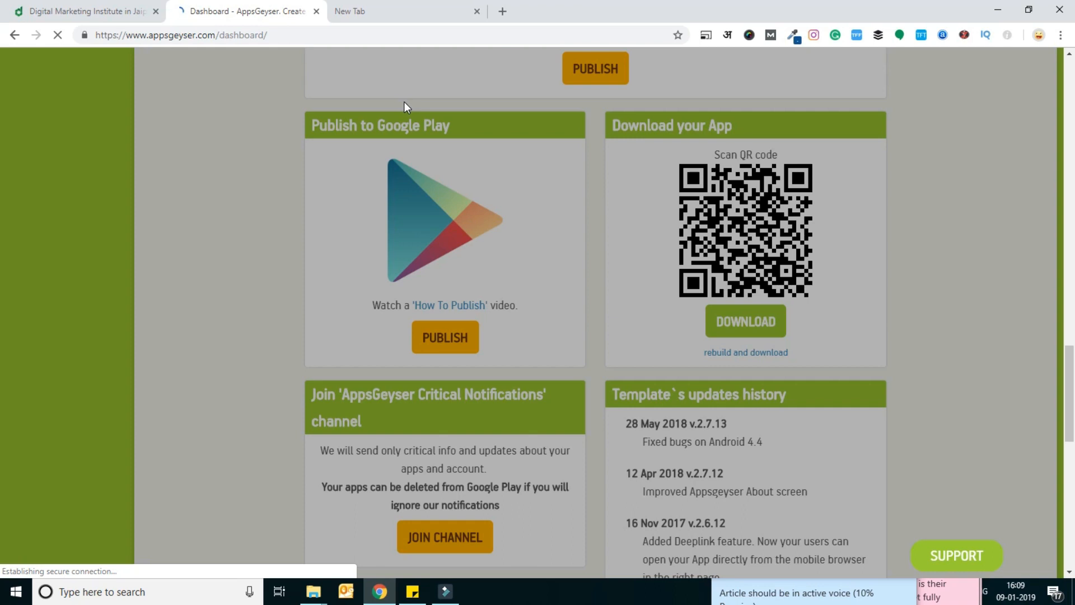
{"action": "mouse_move", "coordinate": [243, 11]}
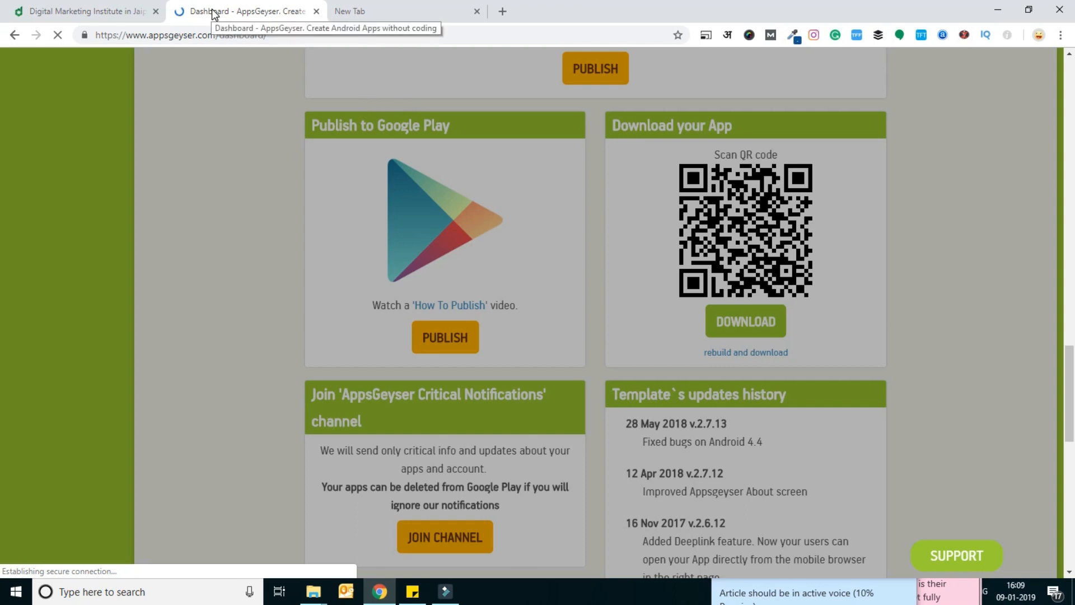